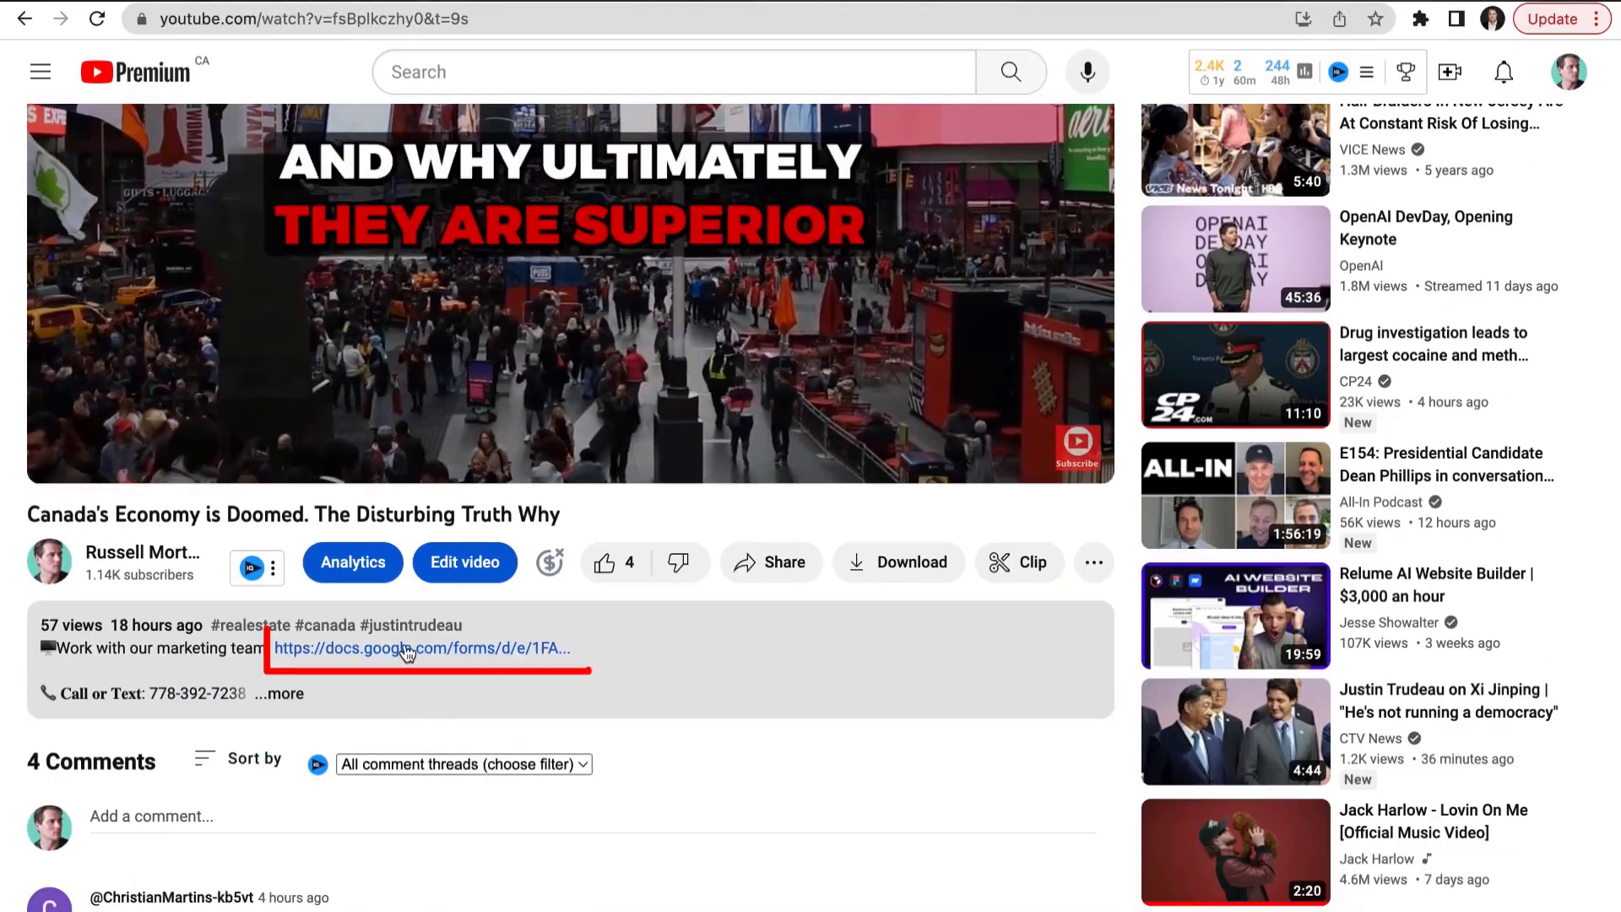
- Scroll through the business Q&A about services, team, revenue, region and customer persona
{"action": "left_click", "coordinate": [419, 648]}
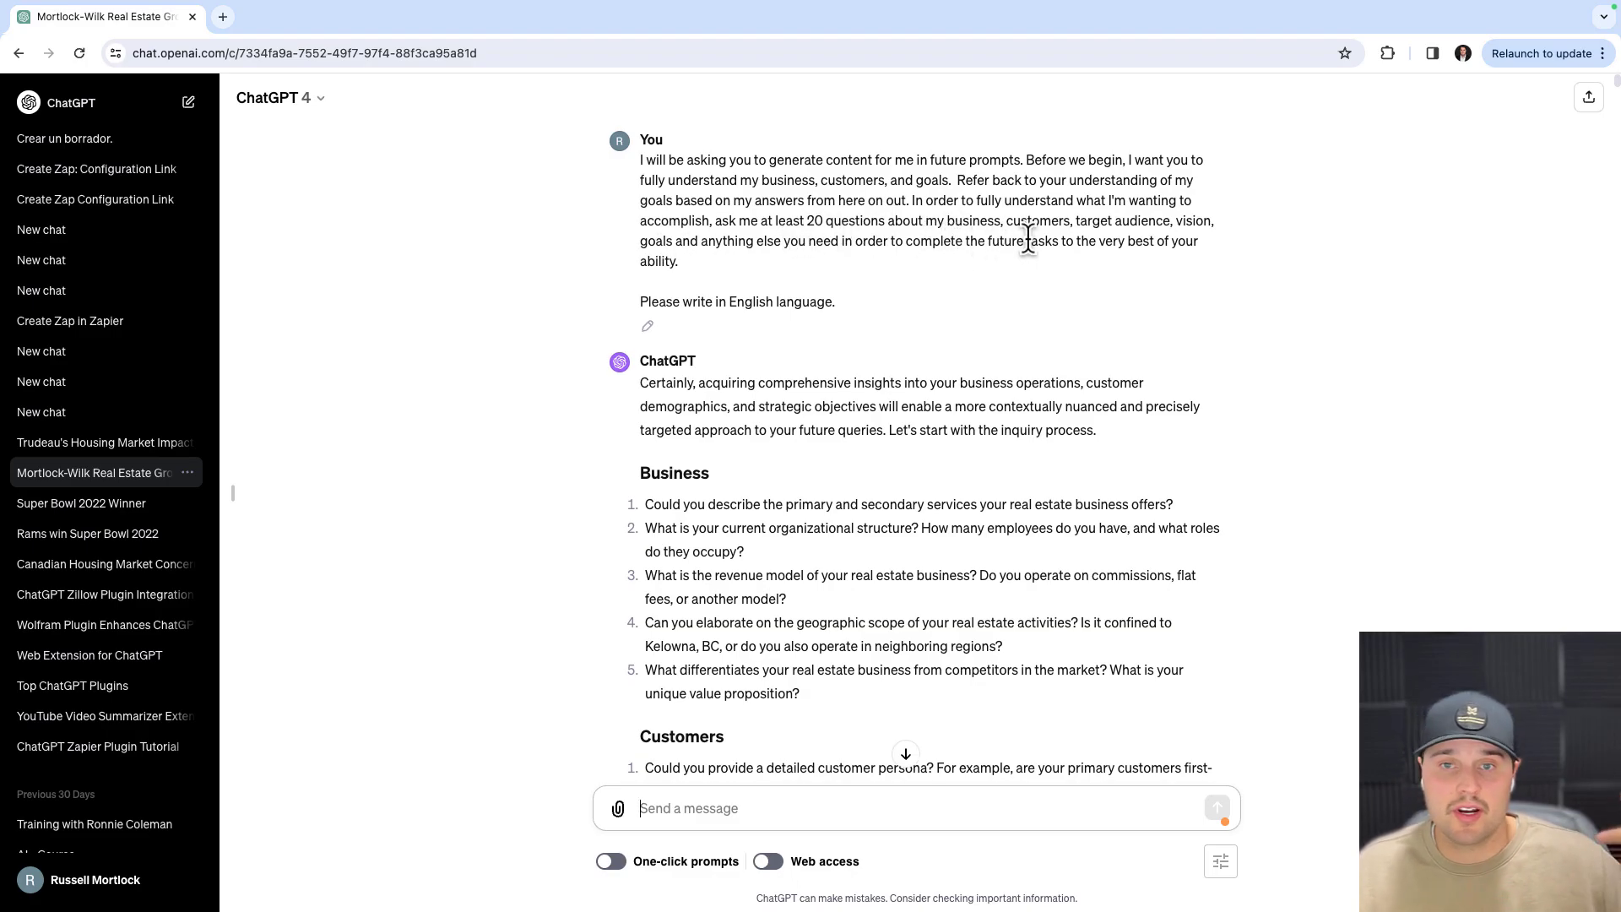
{"action": "scroll", "scroll_direction": "down", "scroll_amount": 3}
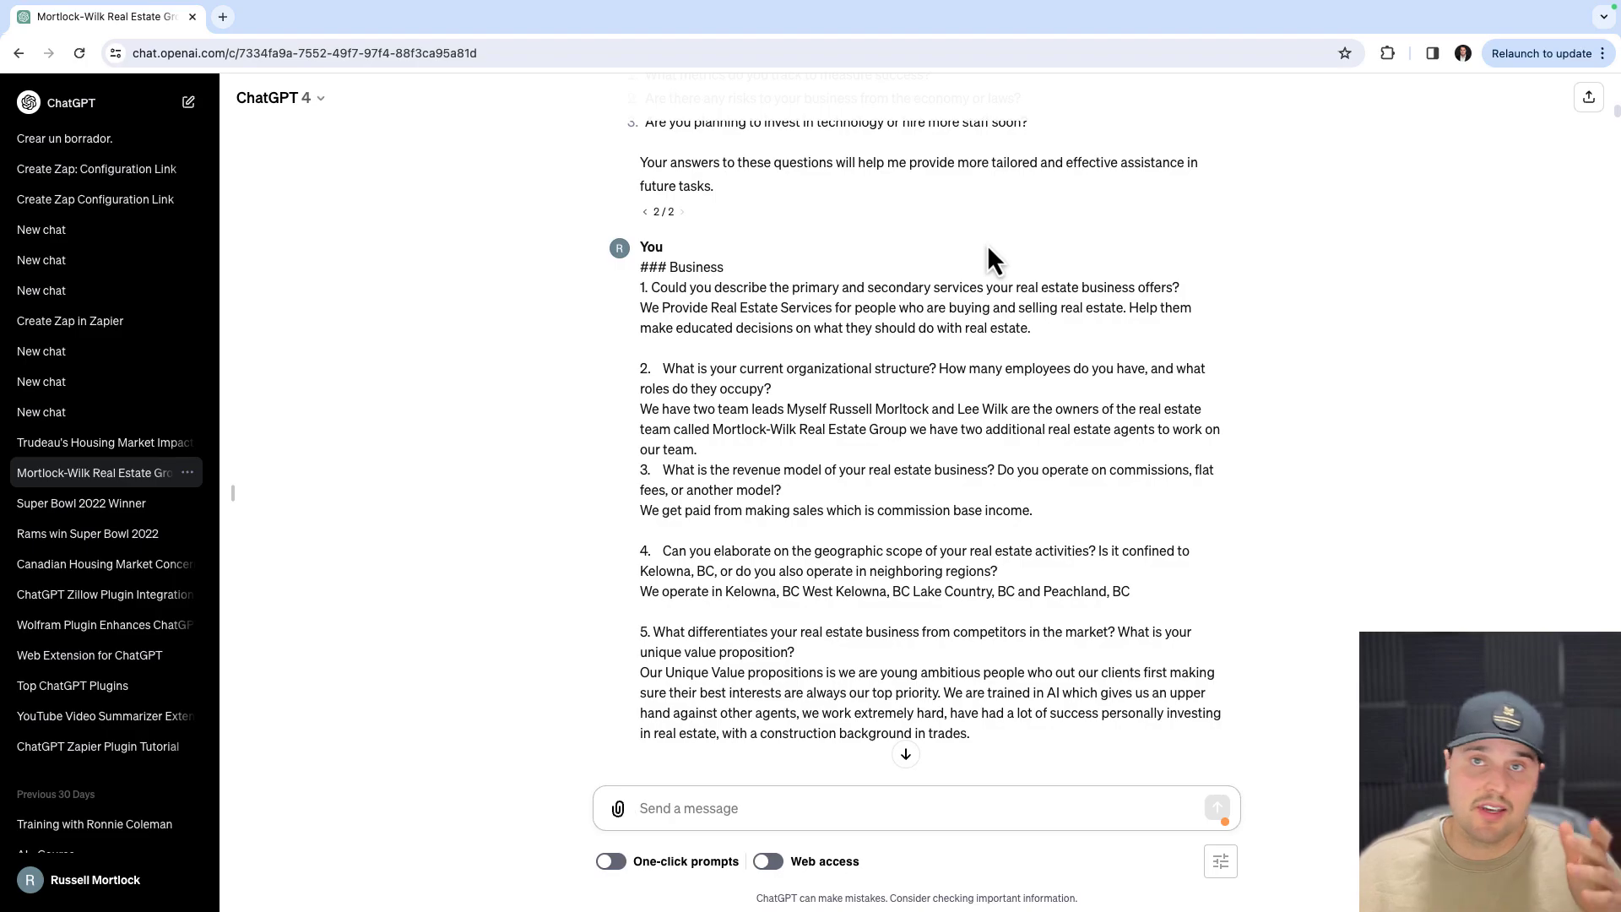
{"action": "mouse_move", "coordinate": [1041, 290]}
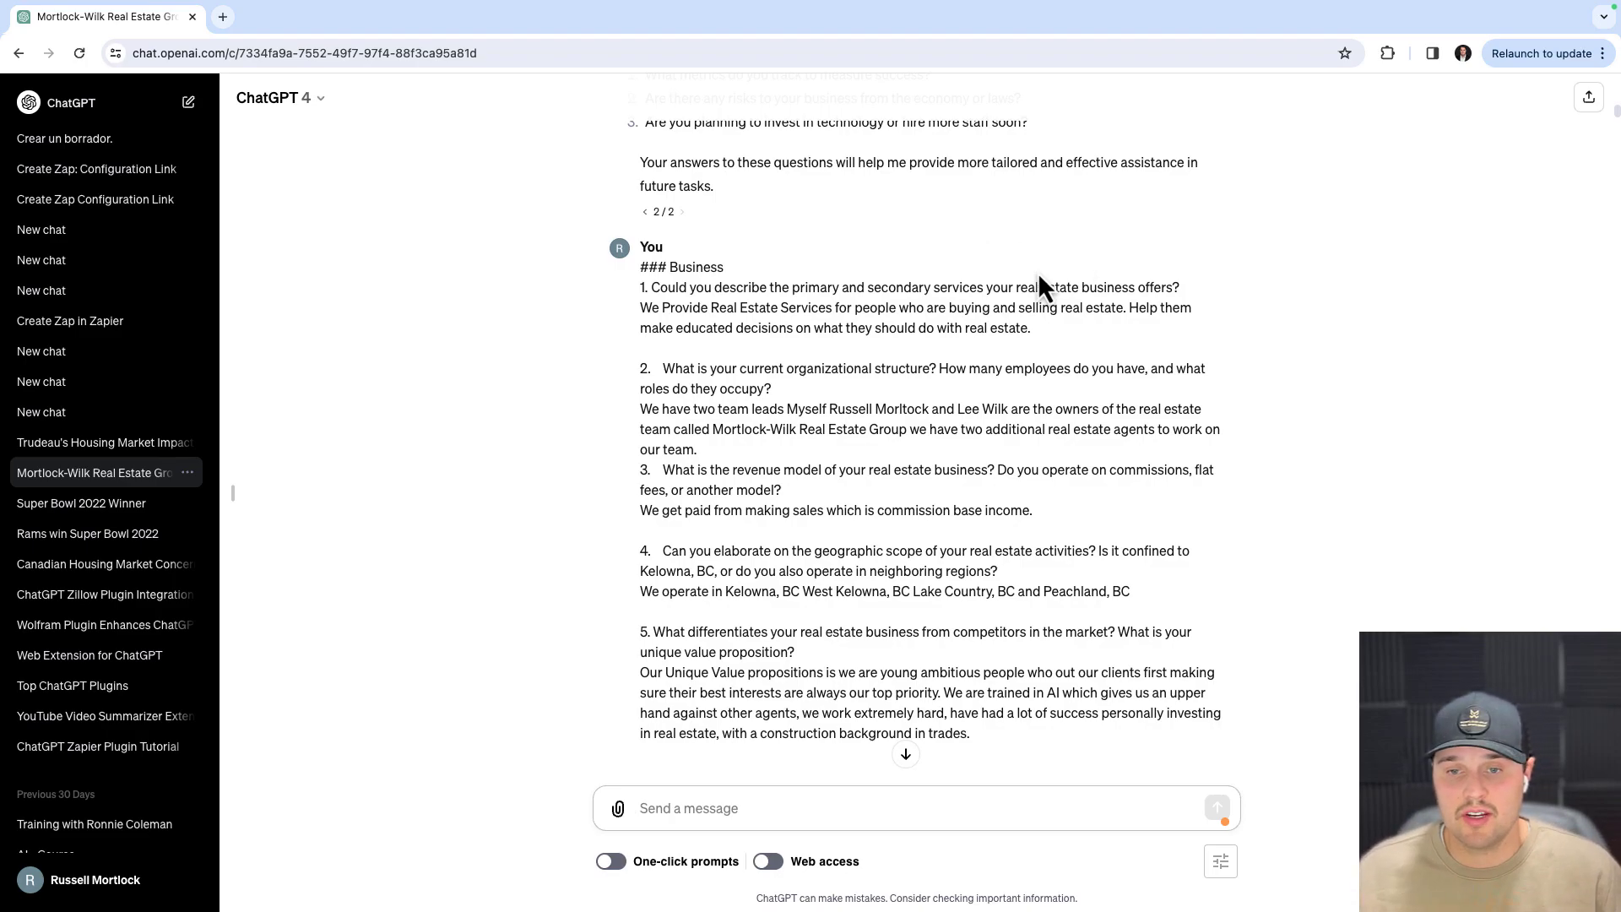
{"action": "scroll", "scroll_direction": "down", "scroll_amount": 3}
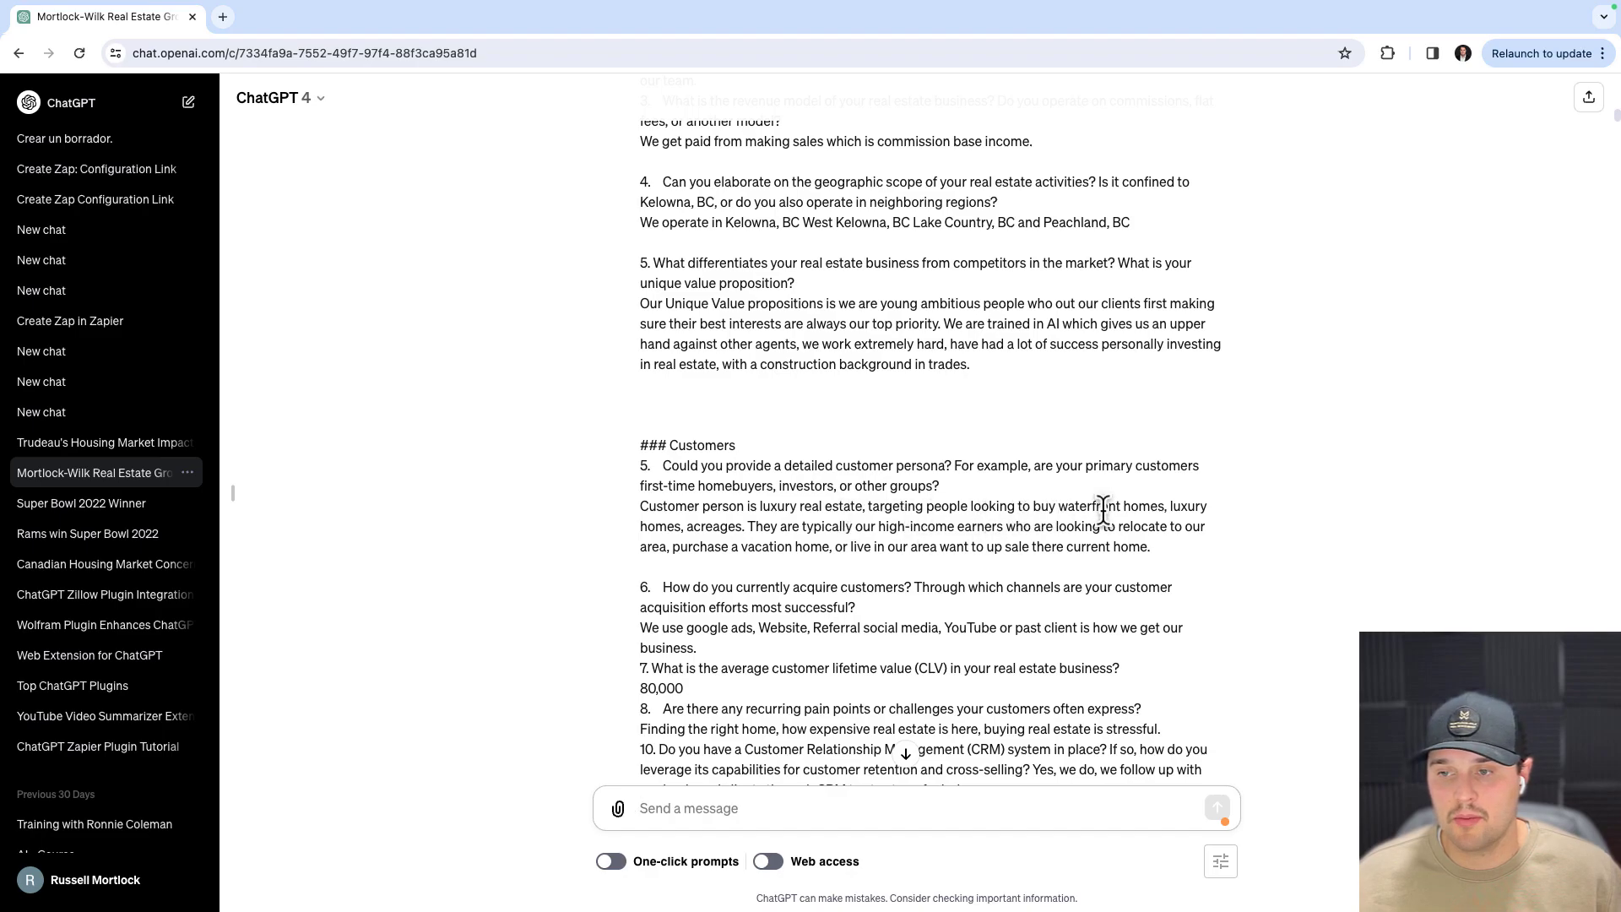
{"action": "scroll", "scroll_direction": "down", "scroll_amount": 3}
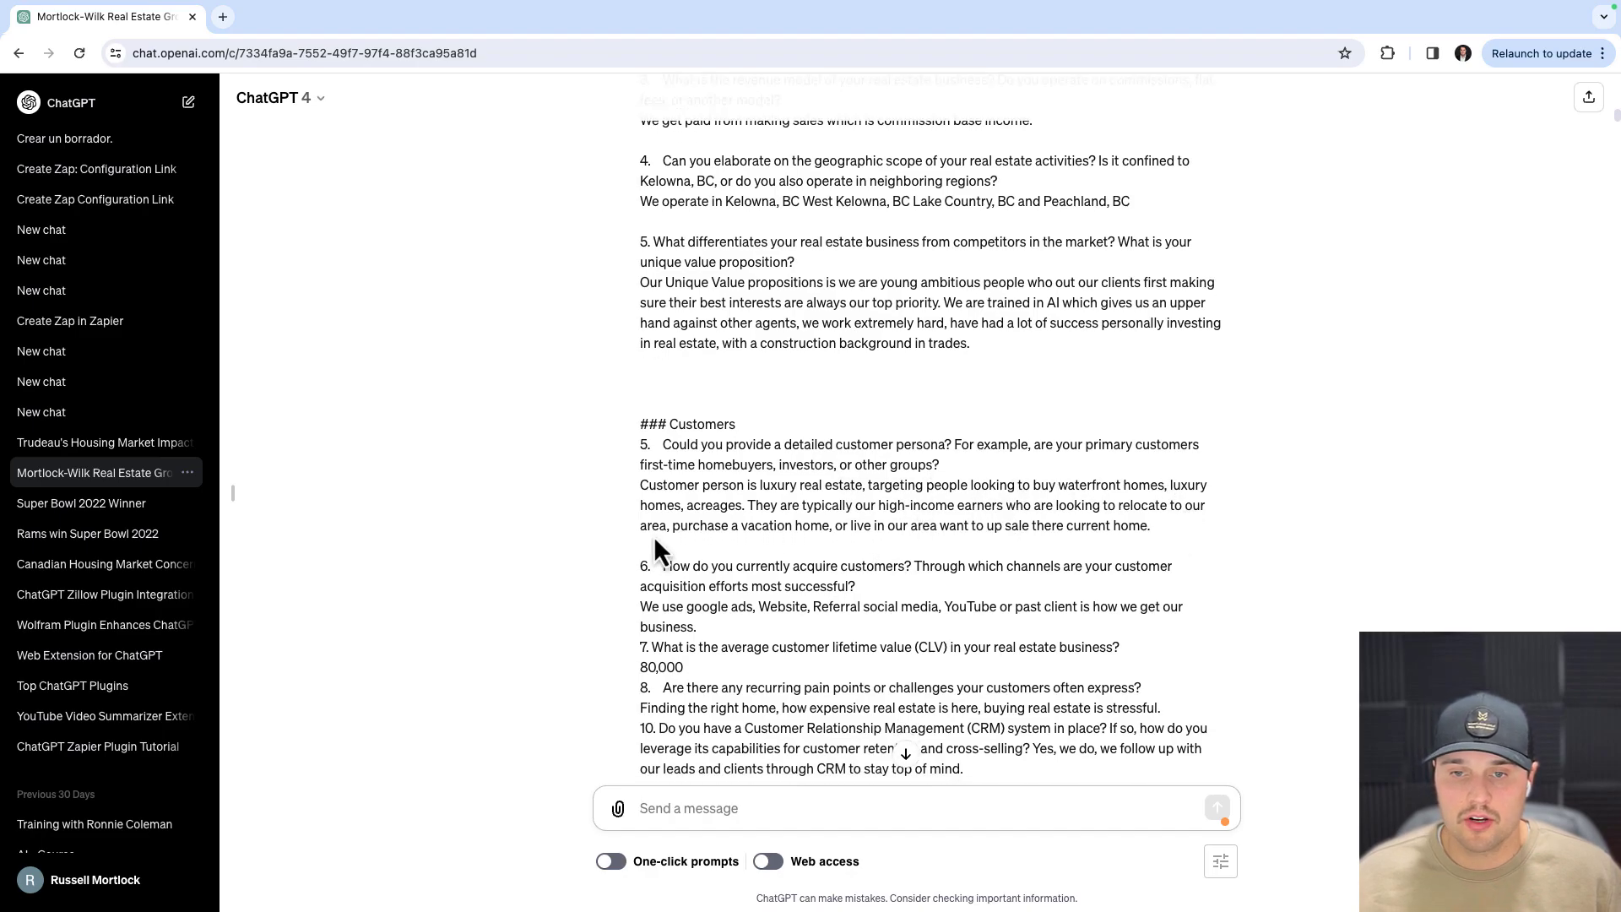
{"action": "scroll", "scroll_direction": "down", "scroll_amount": 3}
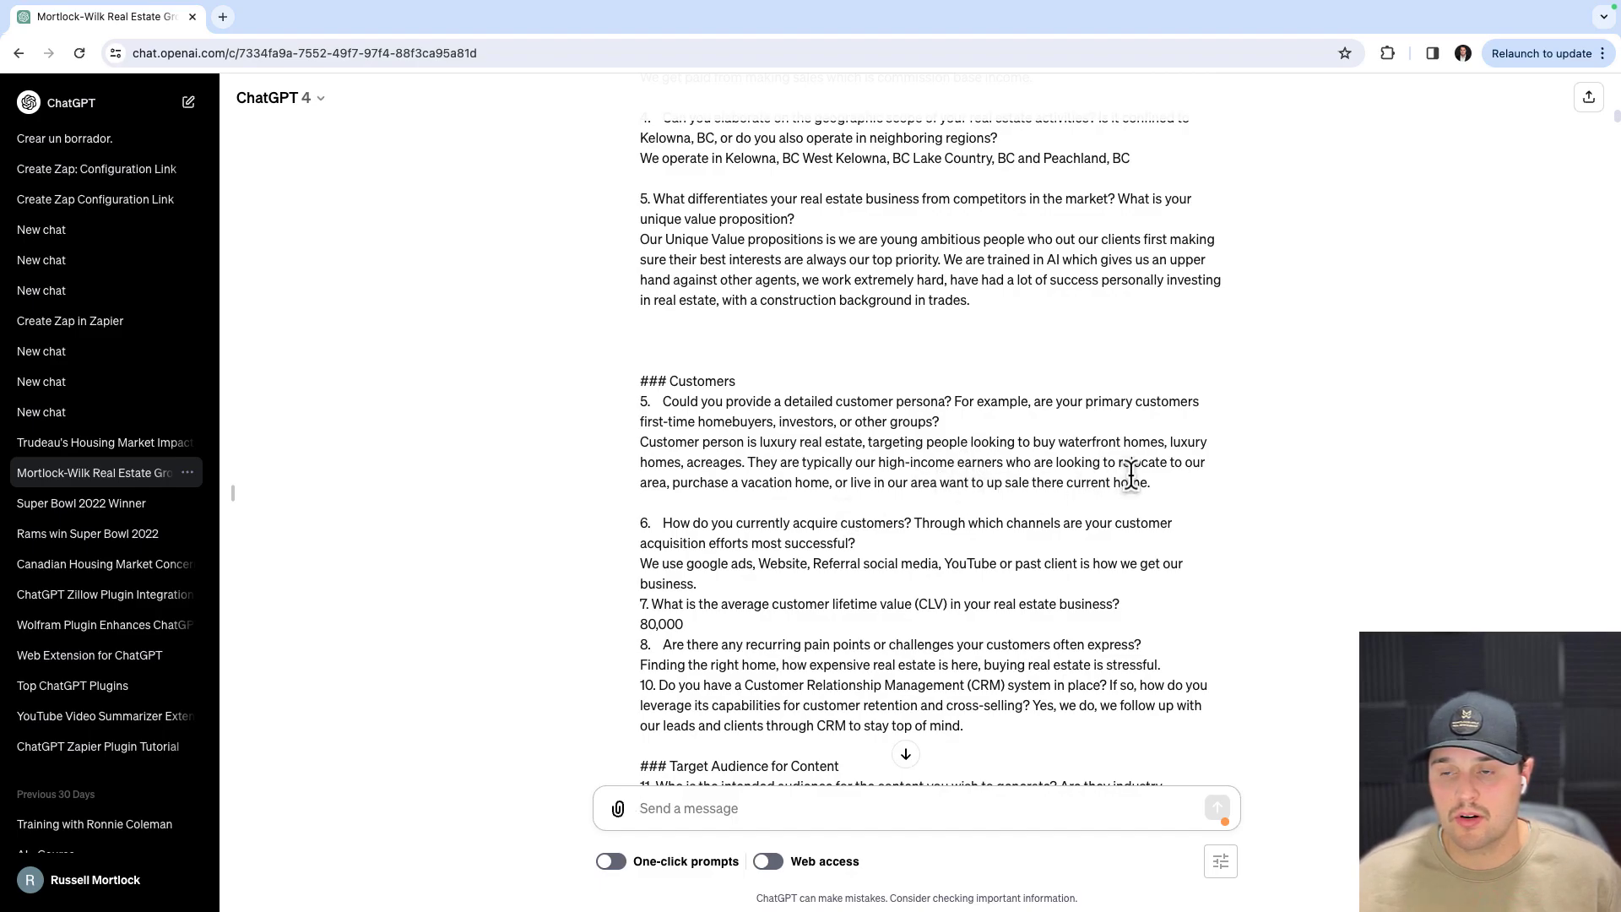
{"action": "mouse_move", "coordinate": [1127, 480]}
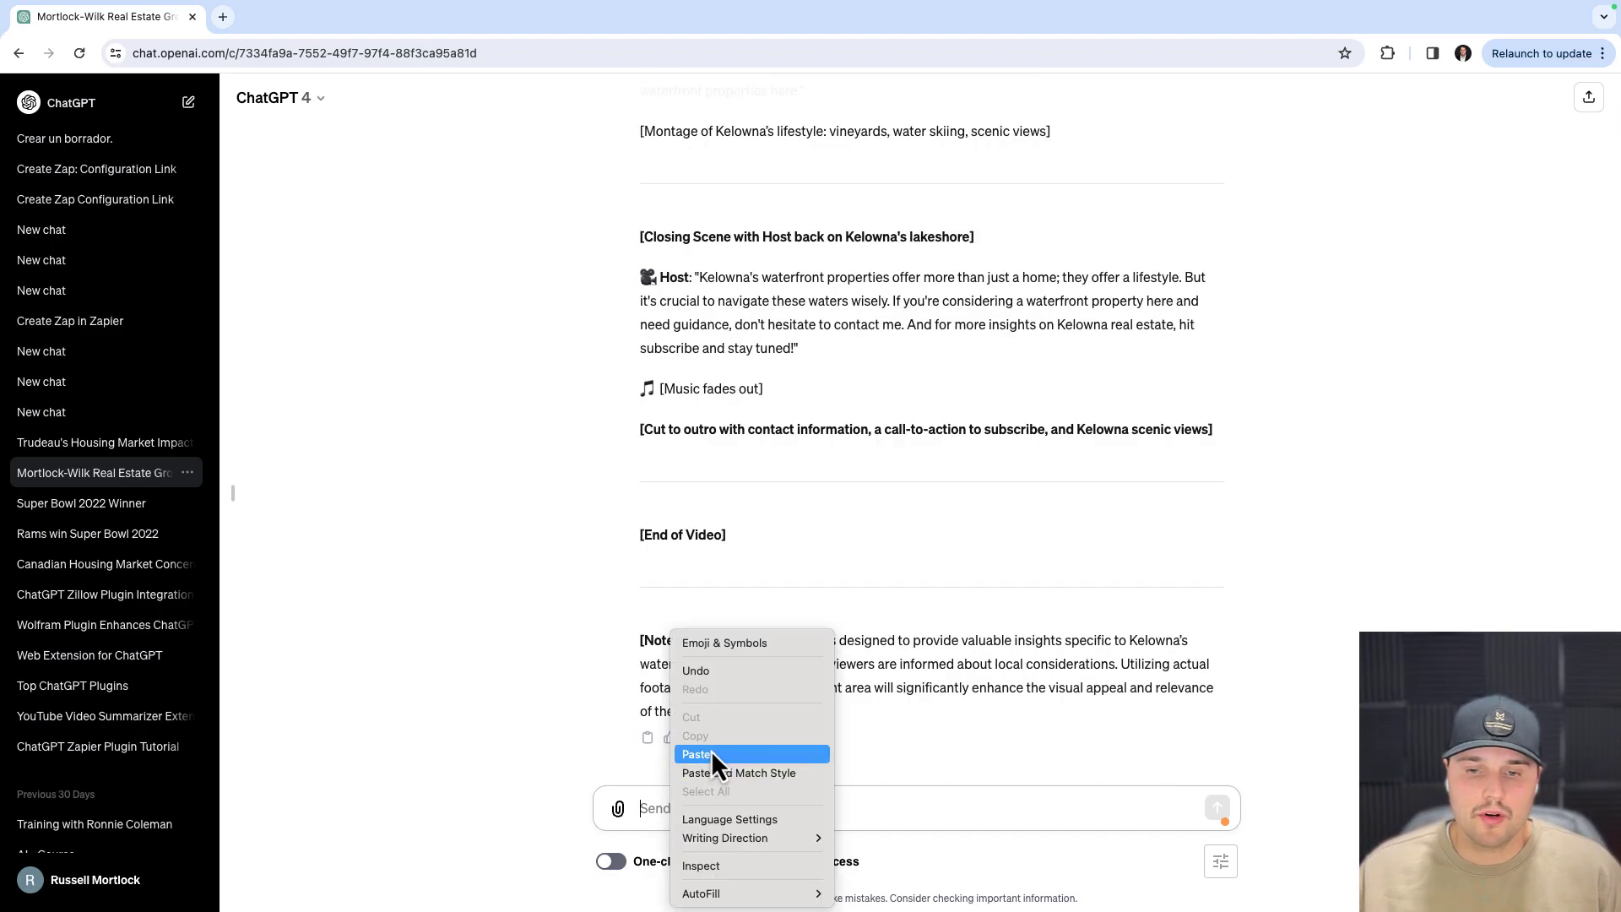
- Paste the prompt requesting a YouTube script on evaluating waterfront property and send it
{"action": "left_click", "coordinate": [696, 754]}
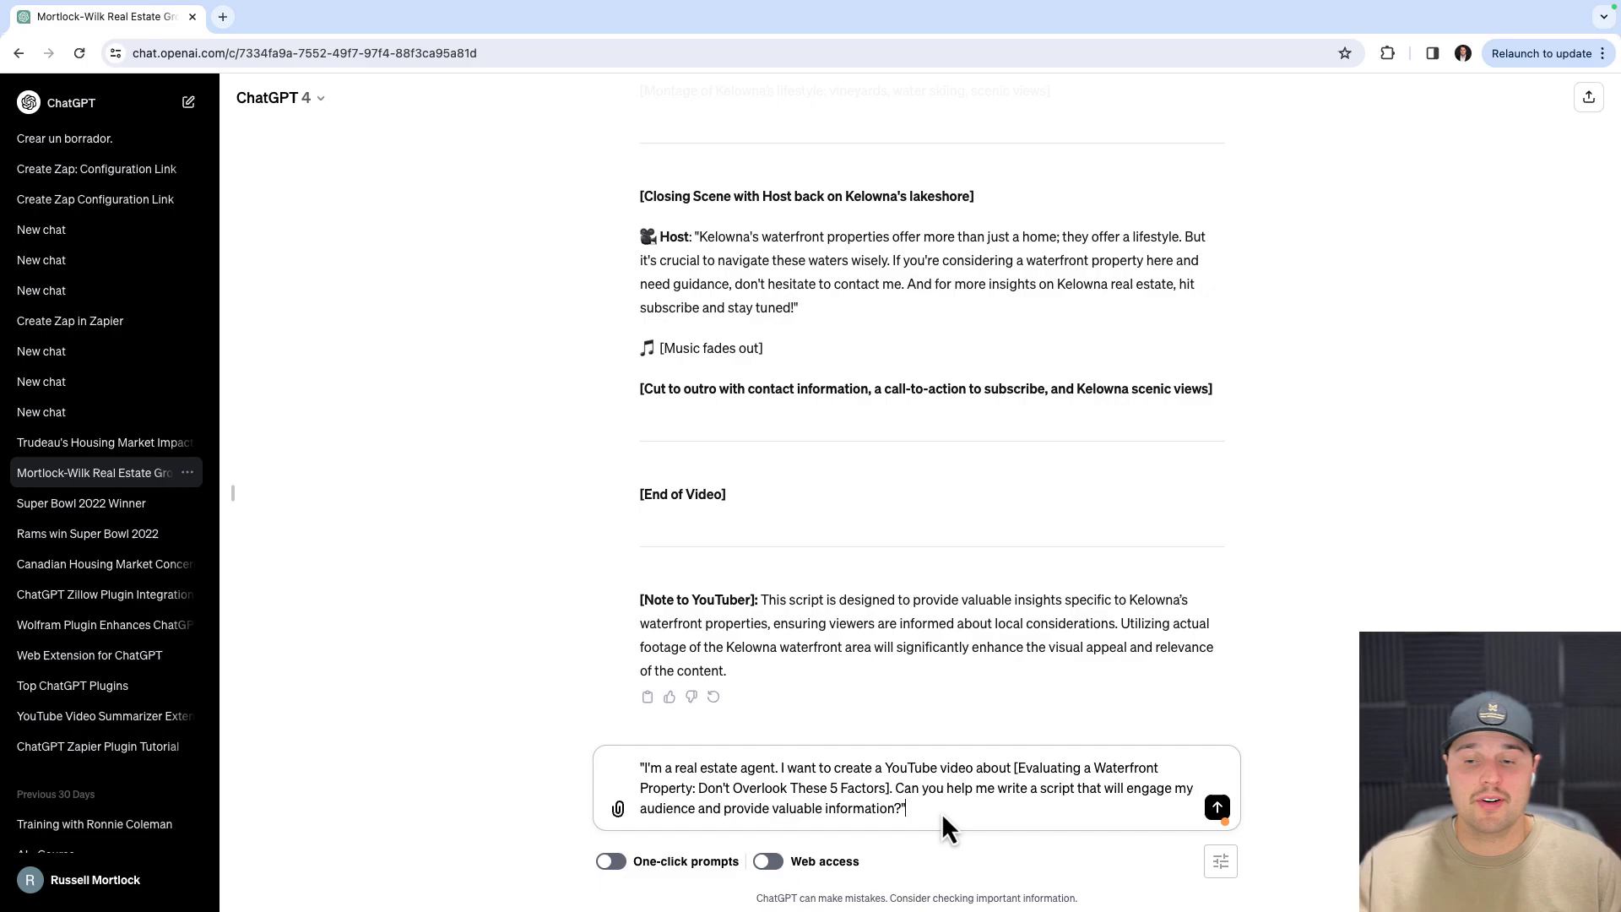
{"action": "left_click", "coordinate": [1216, 807]}
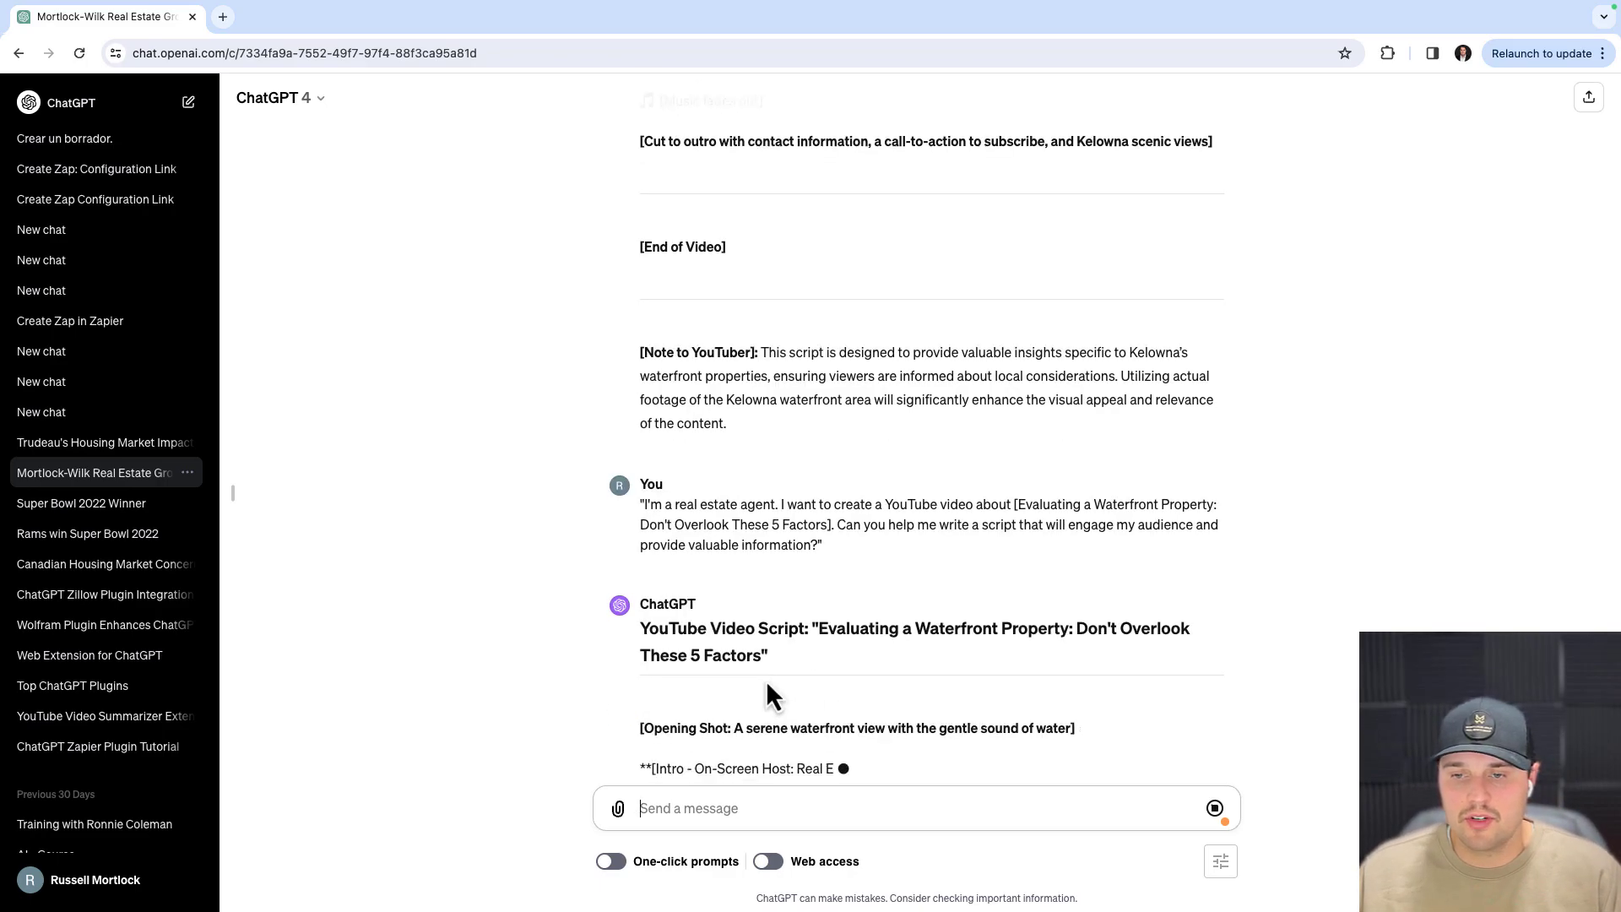
- Read the generated five-factor waterfront property script down to its closing scene
{"action": "scroll", "scroll_direction": "down", "scroll_amount": 3}
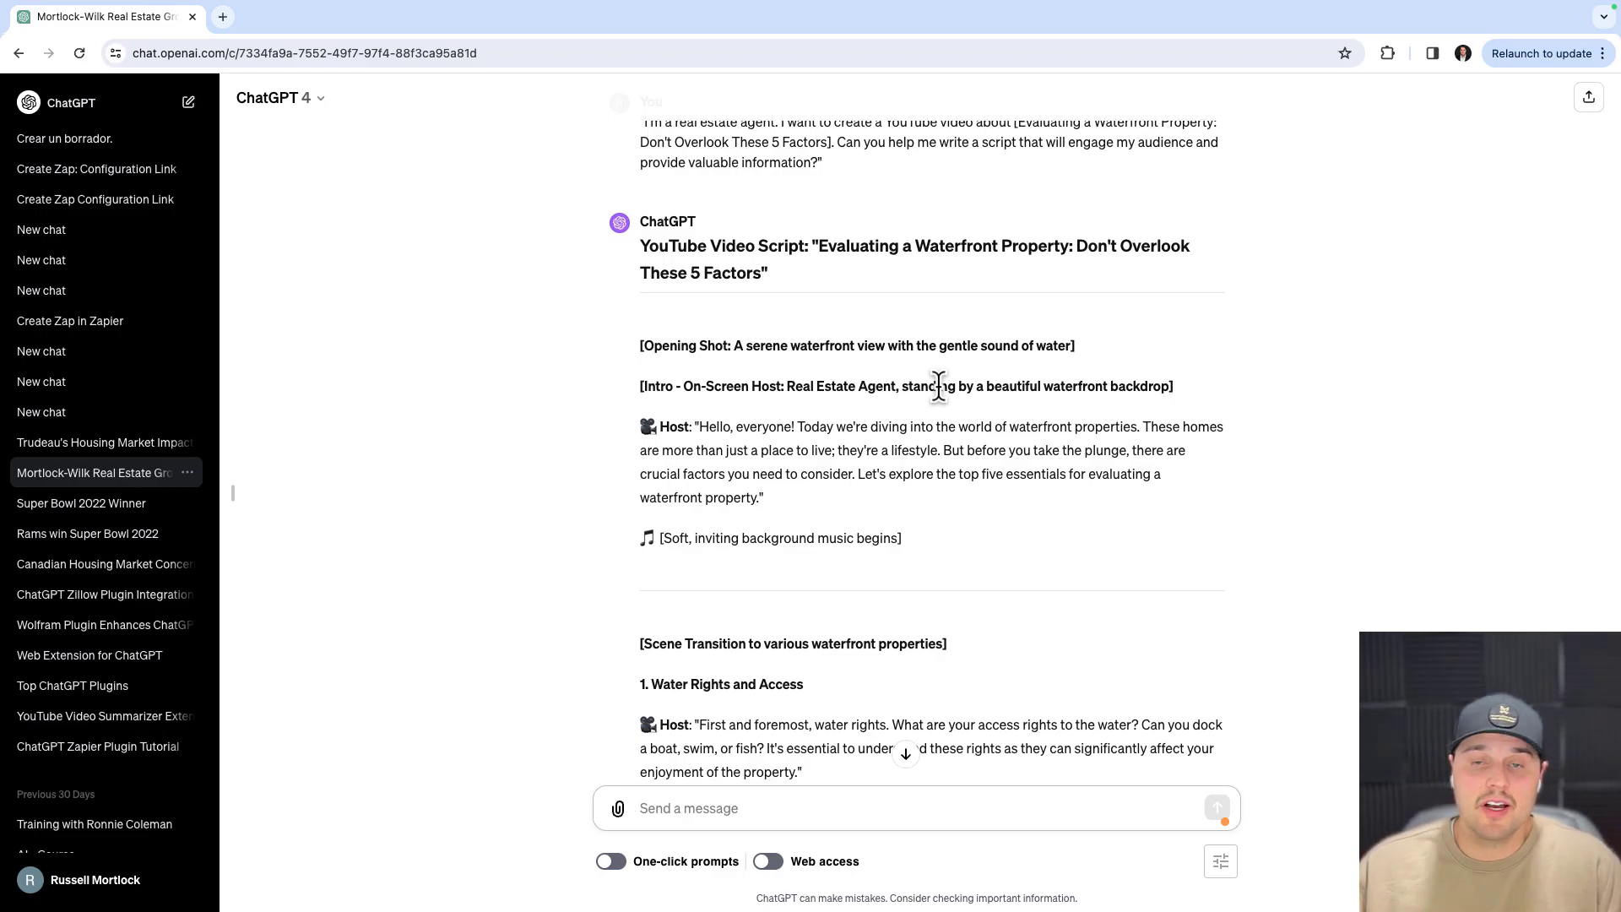
{"action": "mouse_move", "coordinate": [1021, 432]}
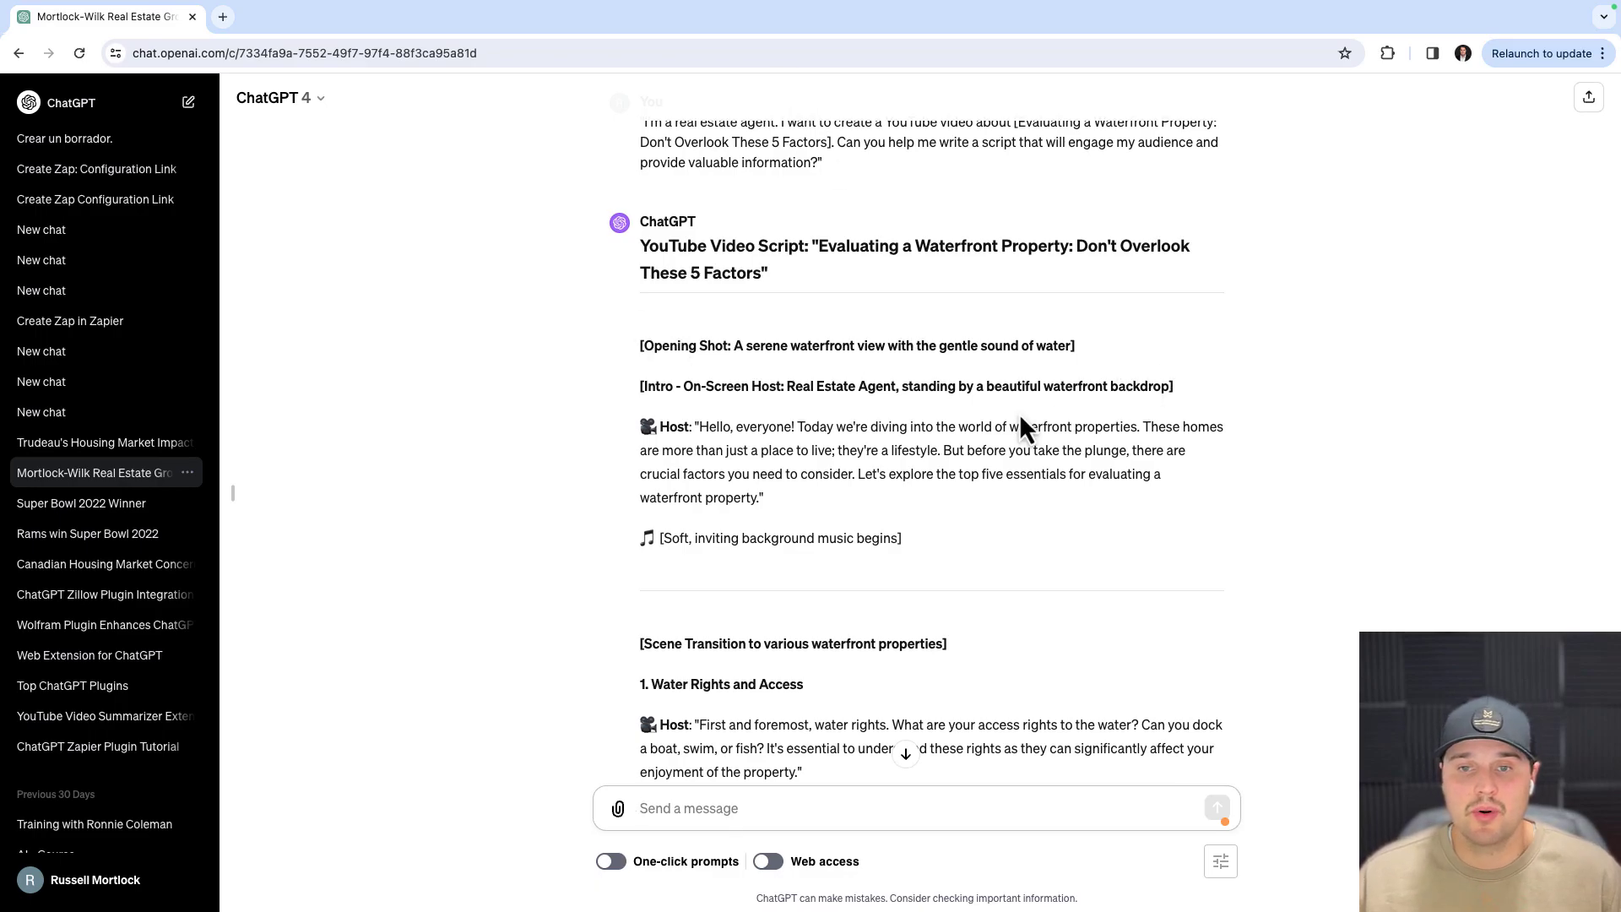
{"action": "scroll", "scroll_direction": "down", "scroll_amount": 3}
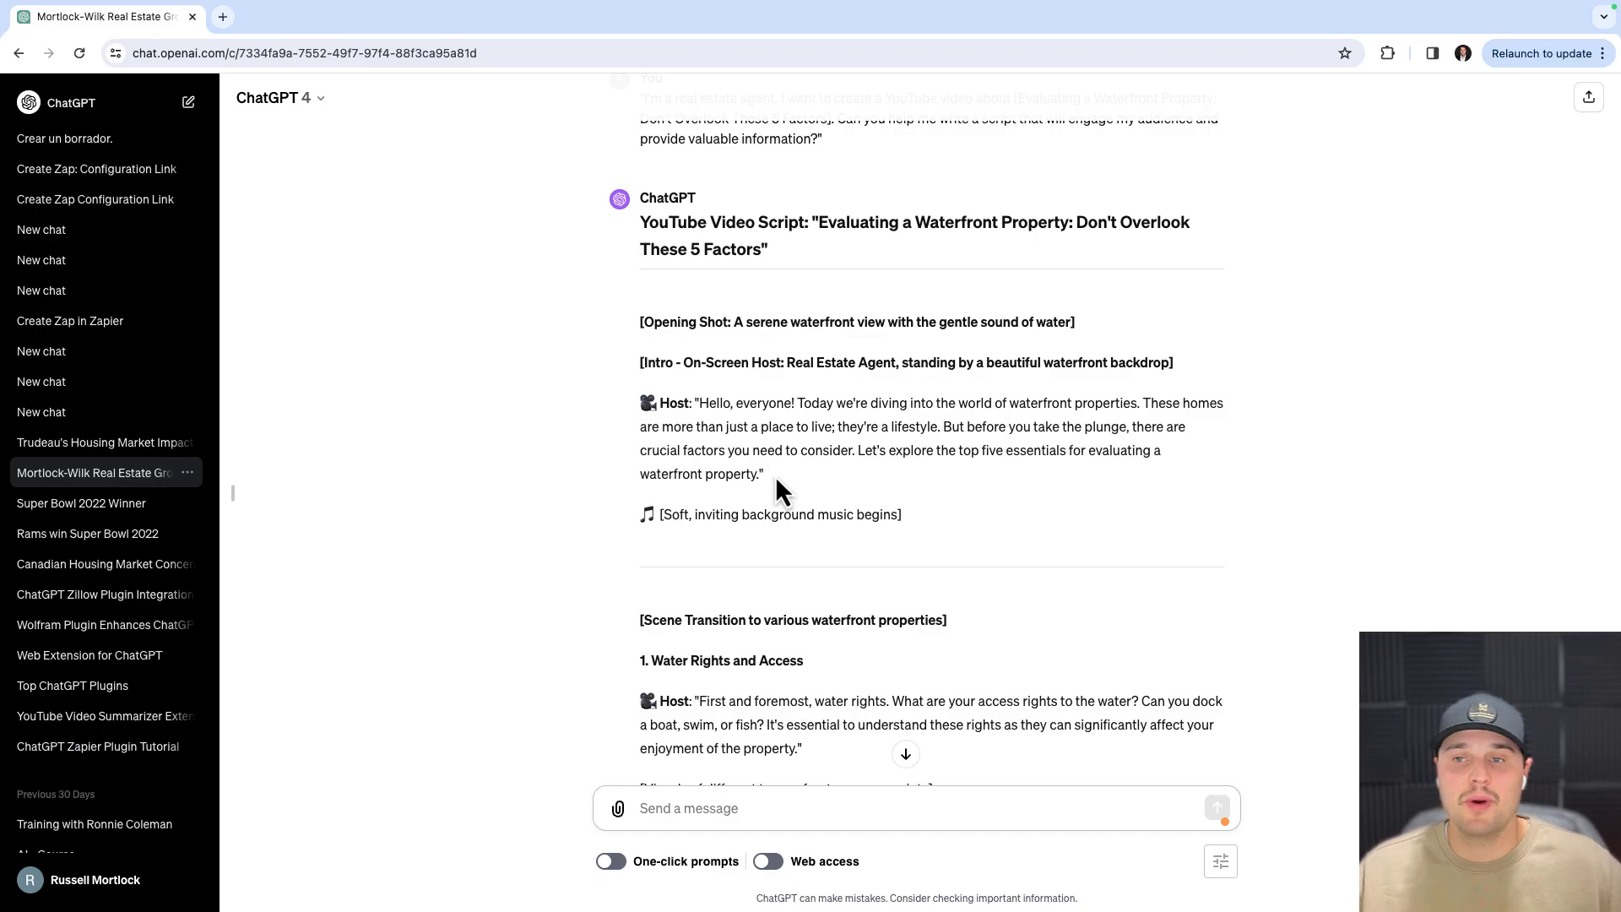
{"action": "scroll", "scroll_direction": "down", "scroll_amount": 3}
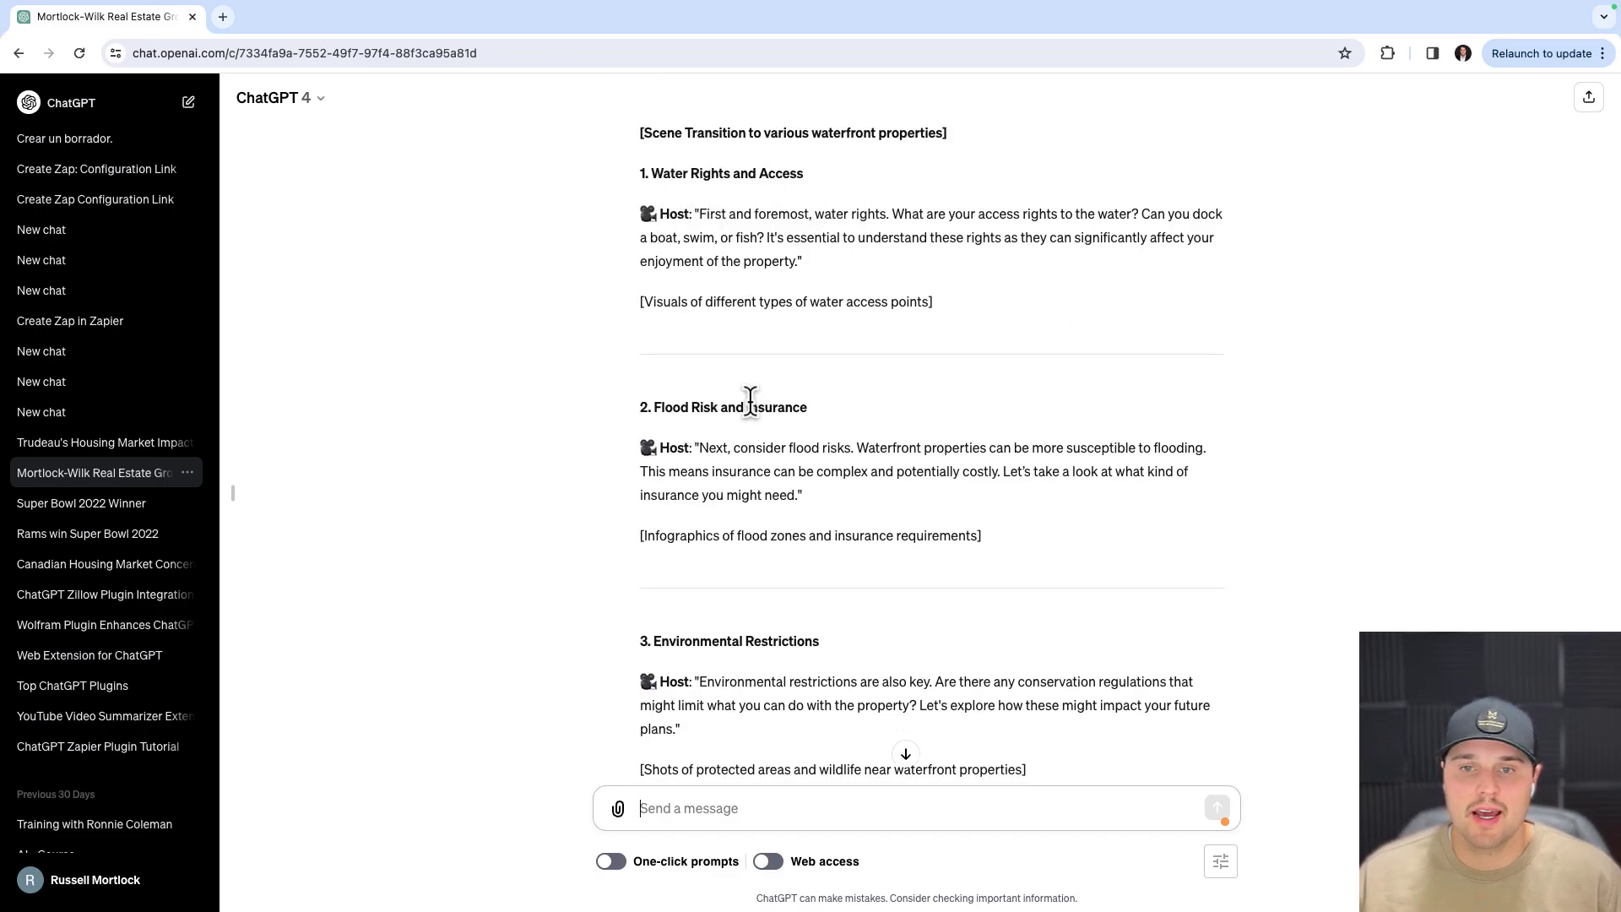
{"action": "scroll", "scroll_direction": "down", "scroll_amount": 3}
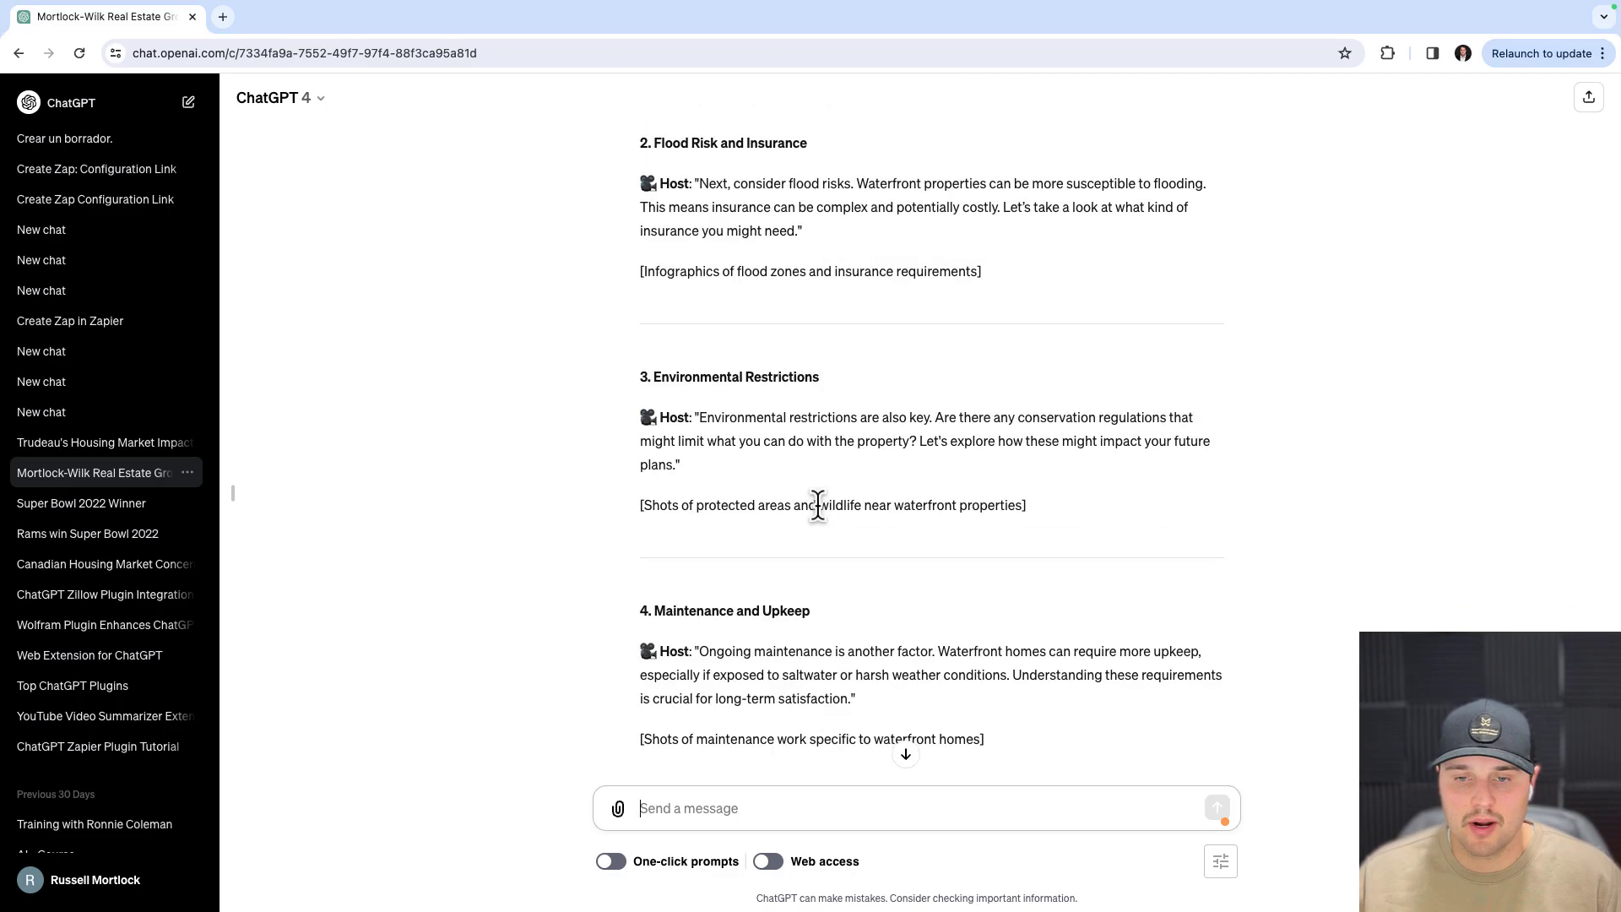
{"action": "scroll", "scroll_direction": "down", "scroll_amount": 3}
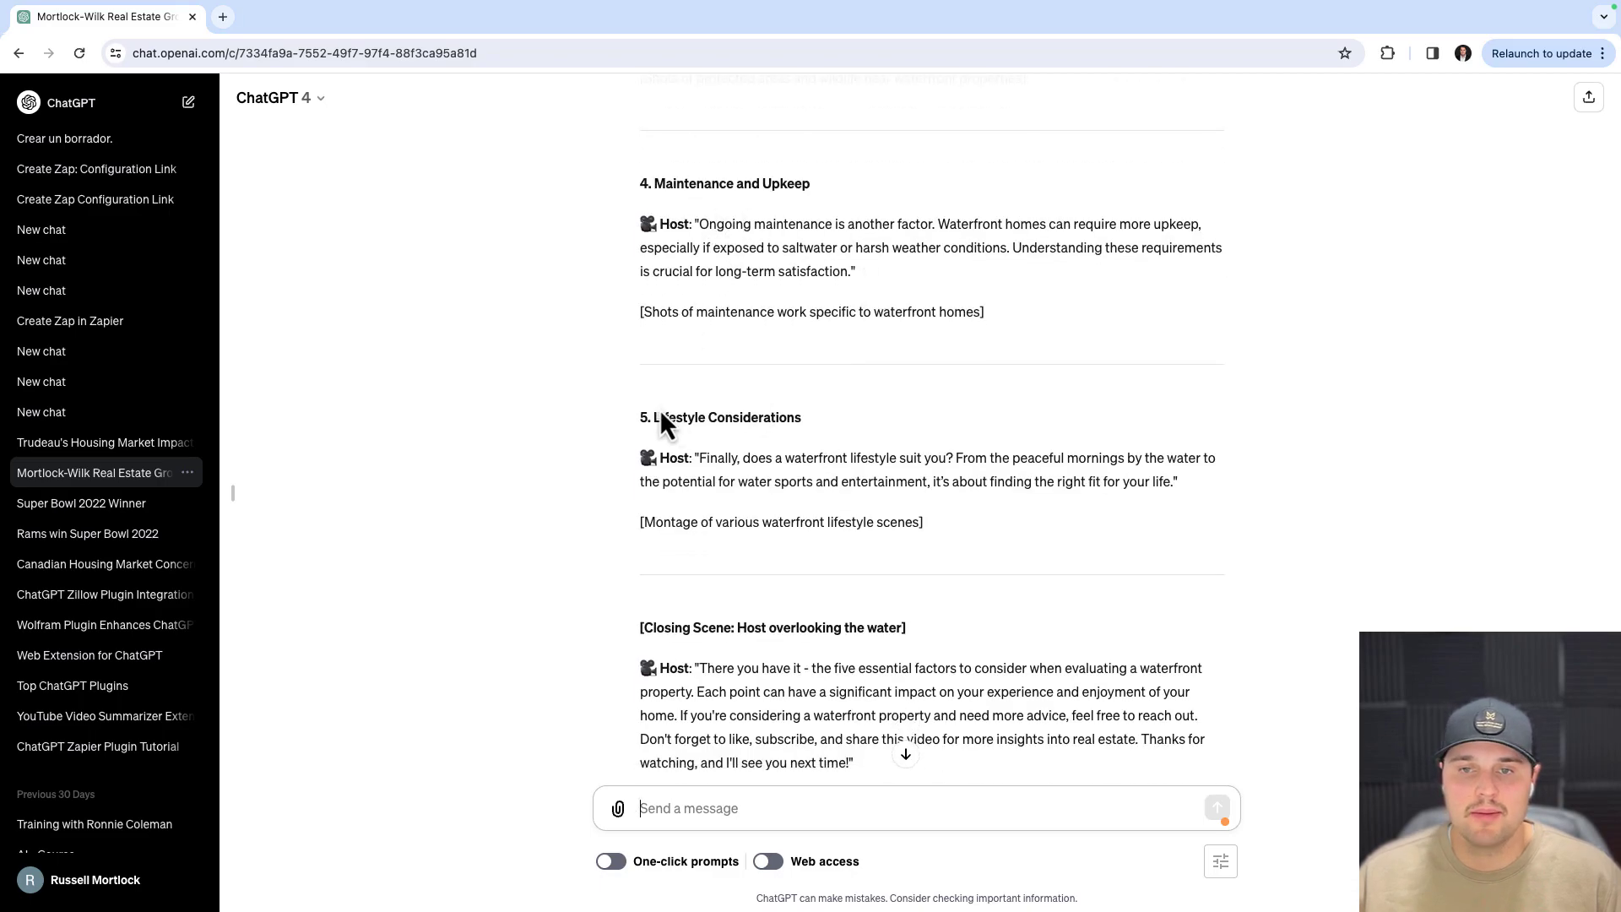
{"action": "scroll", "scroll_direction": "down", "scroll_amount": 3}
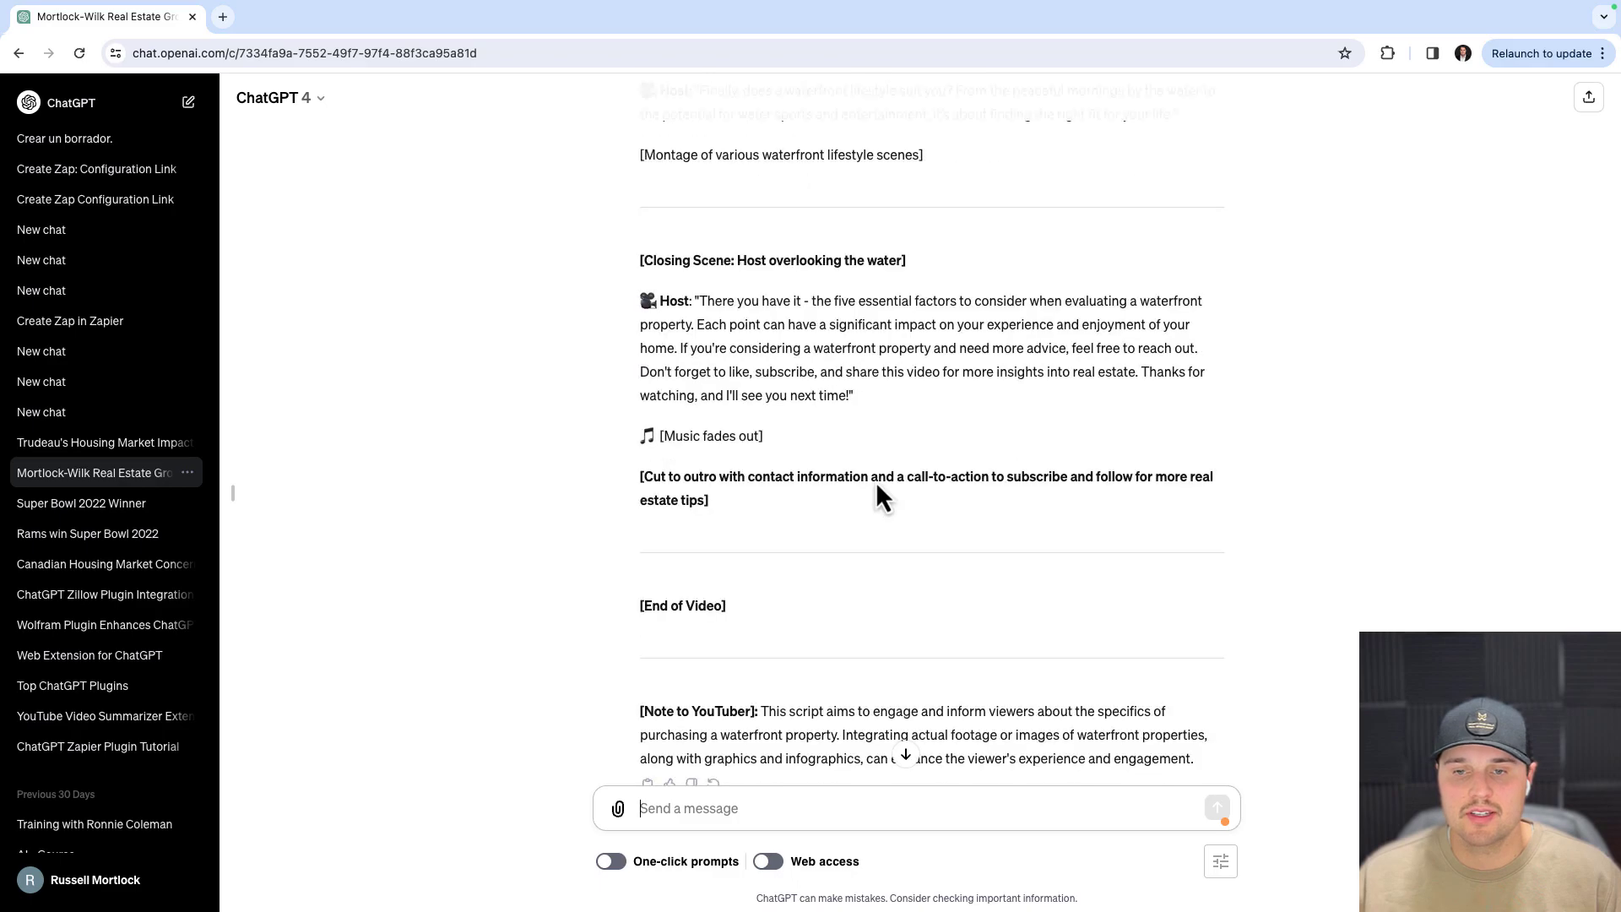
{"action": "scroll", "scroll_direction": "down", "scroll_amount": 3}
{"action": "type", "text": "Can you add more information about buying waterfront property in Kelowna, BC"}
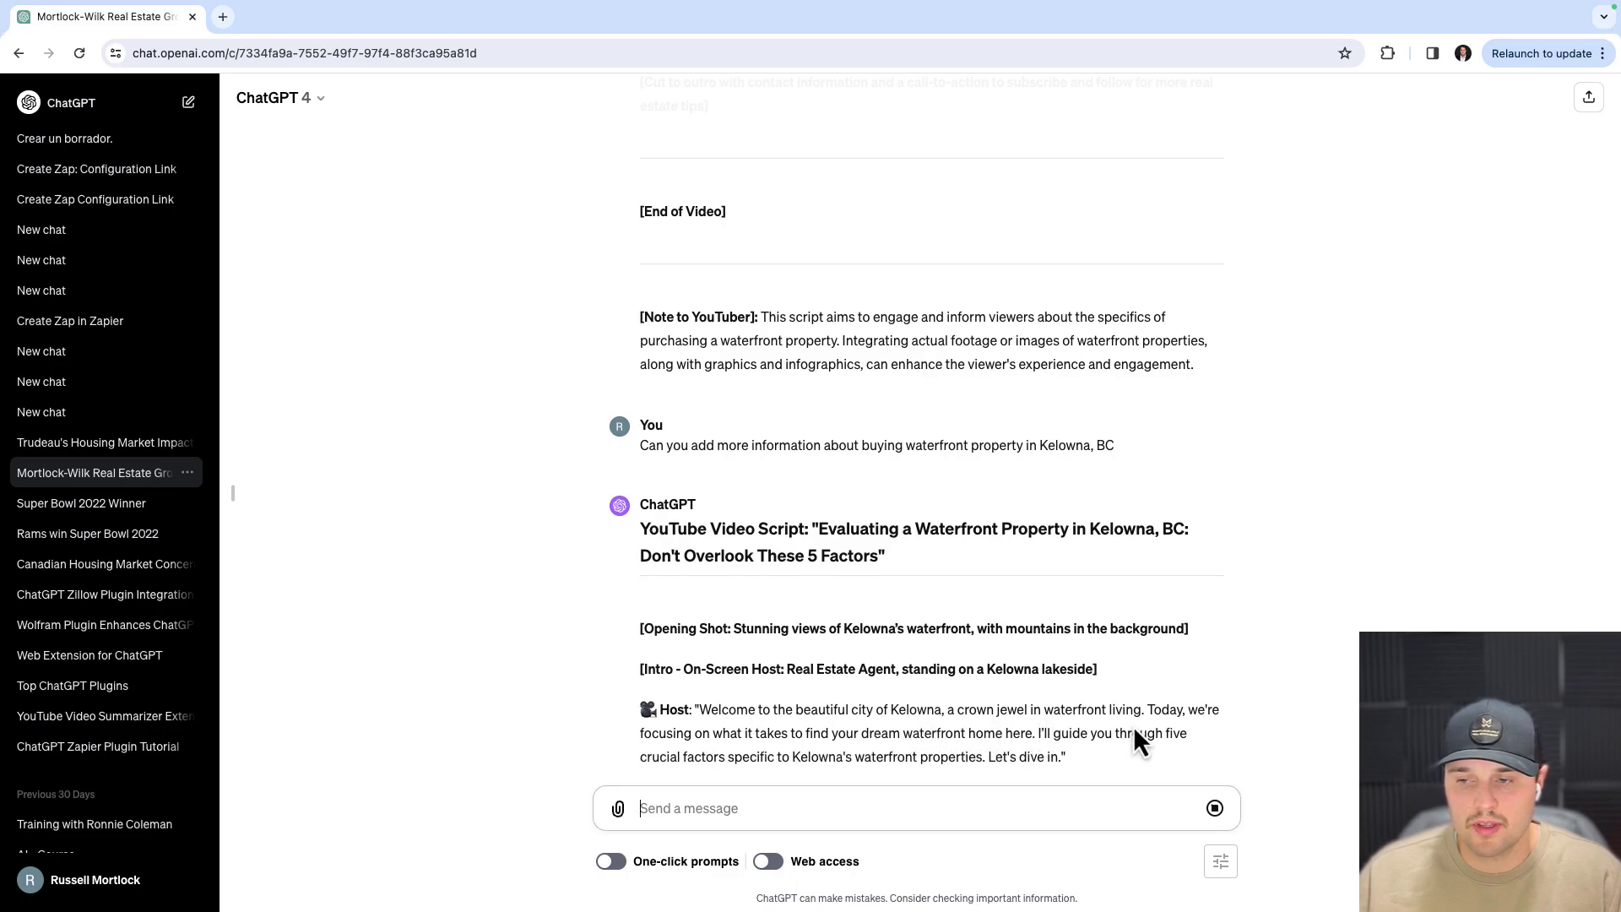
- Review the Kelowna, BC script, including its water-rights and flood-risk sections
{"action": "scroll", "scroll_direction": "down", "scroll_amount": 3}
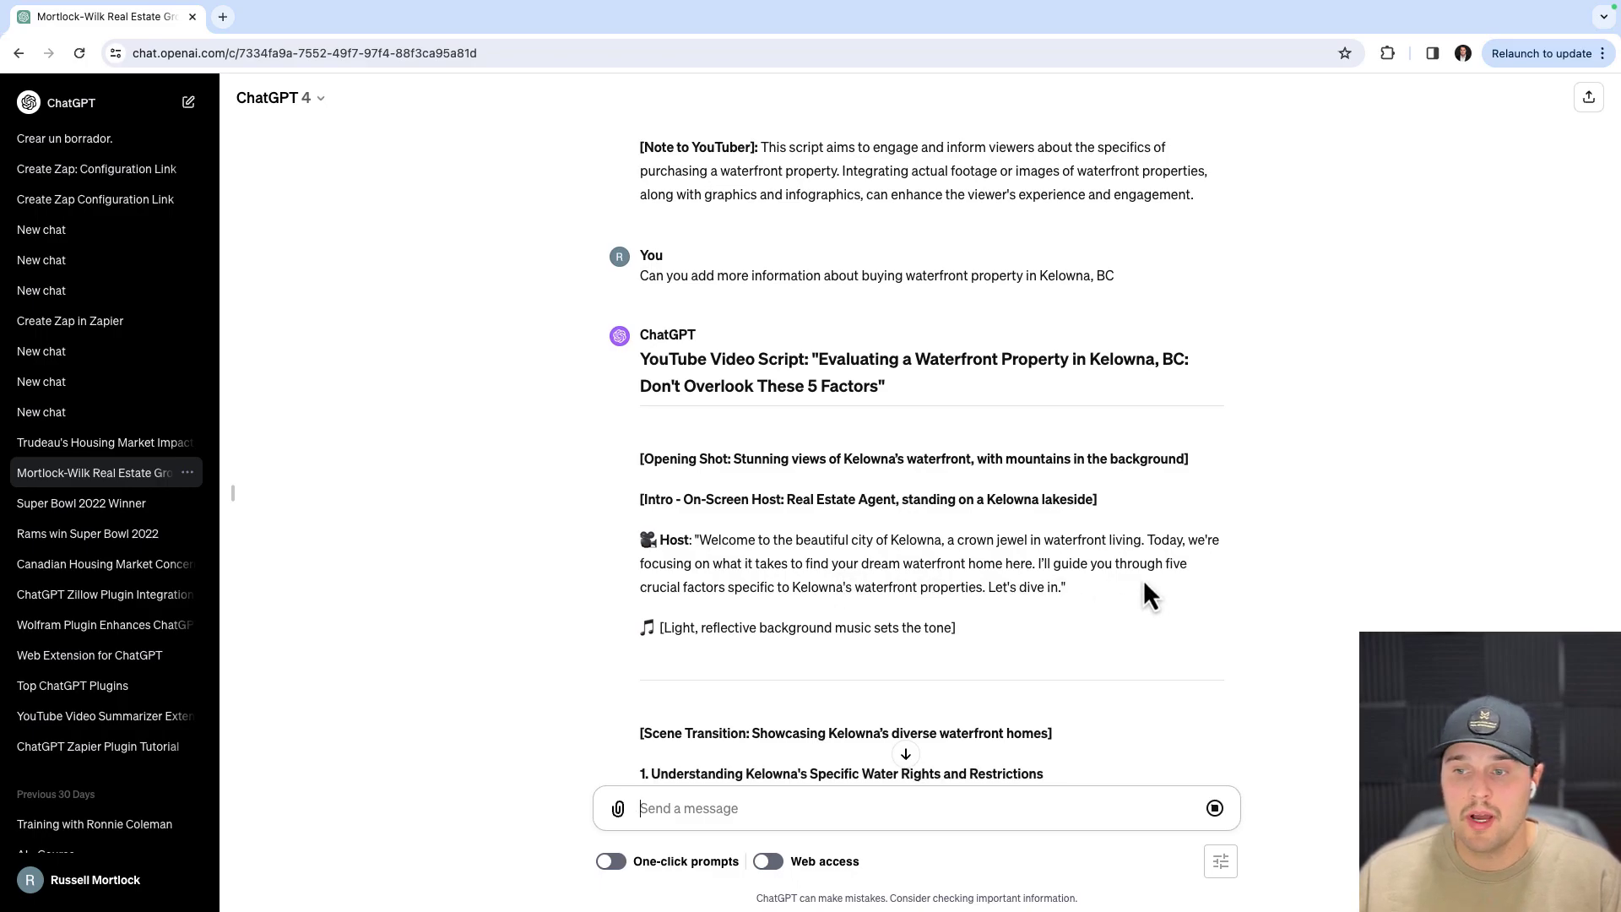
{"action": "mouse_move", "coordinate": [1165, 597]}
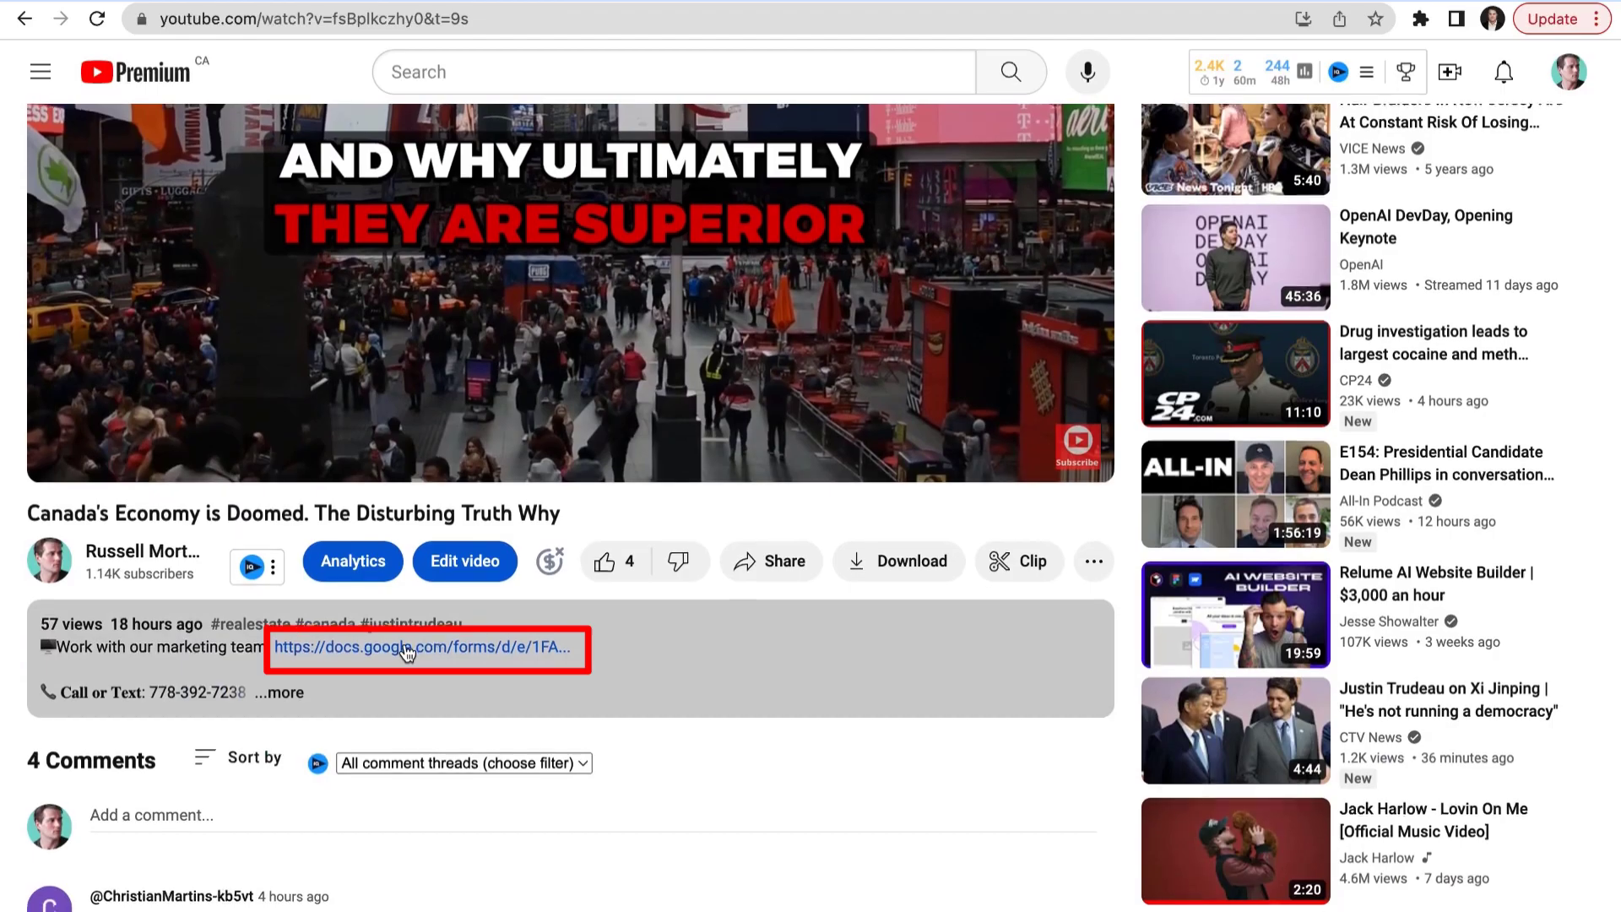
{"action": "left_click", "coordinate": [103, 16]}
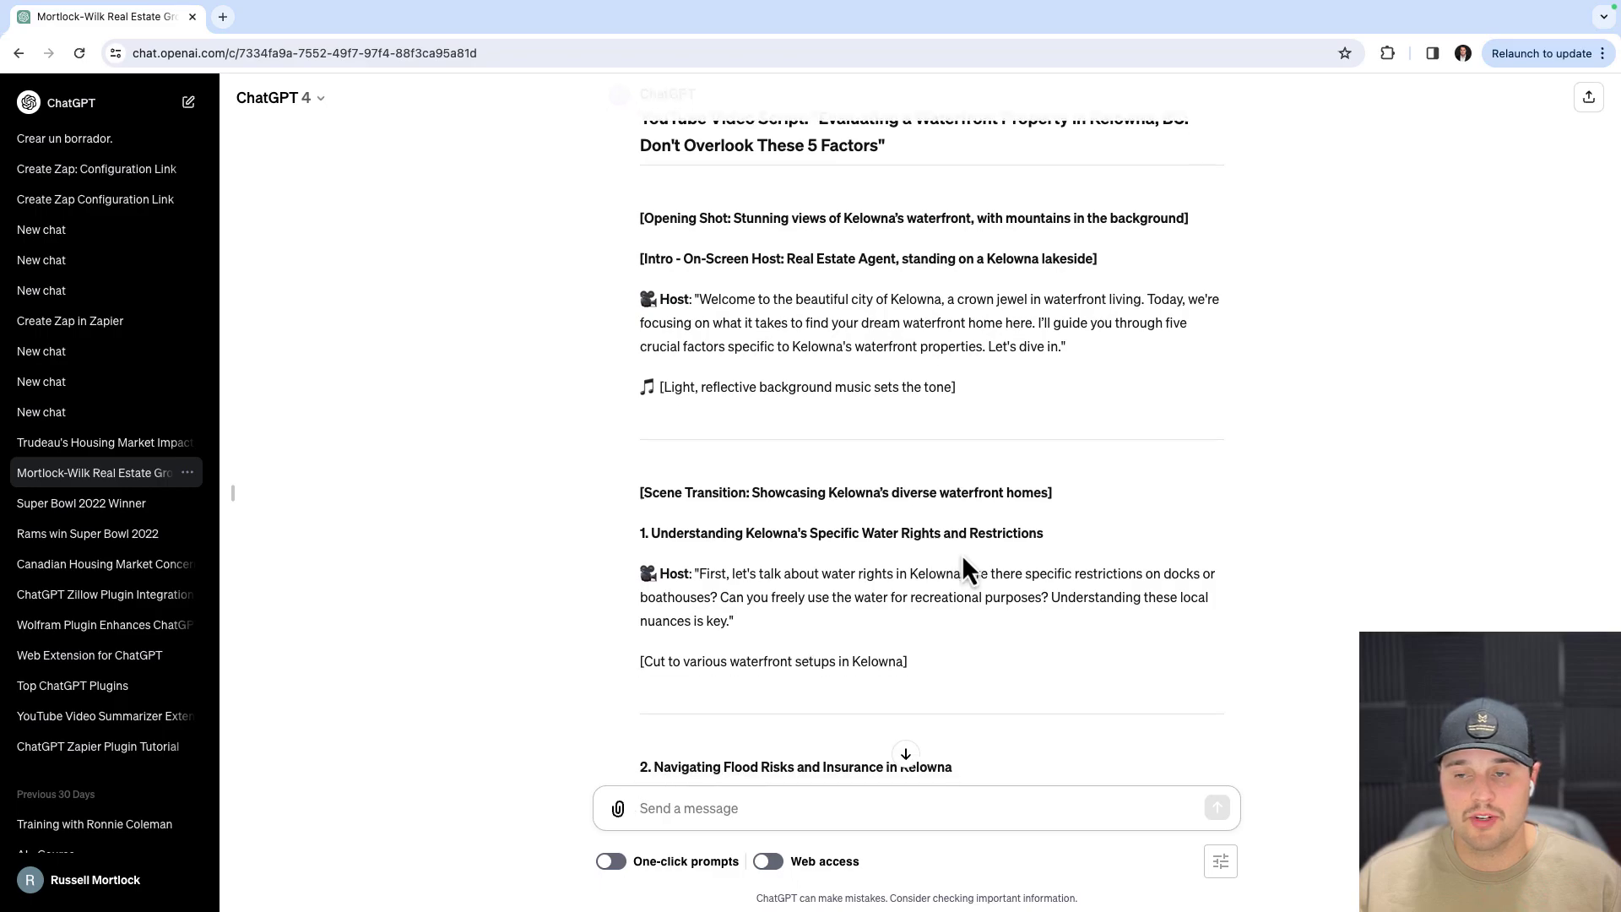
{"action": "scroll", "scroll_direction": "down", "scroll_amount": 3}
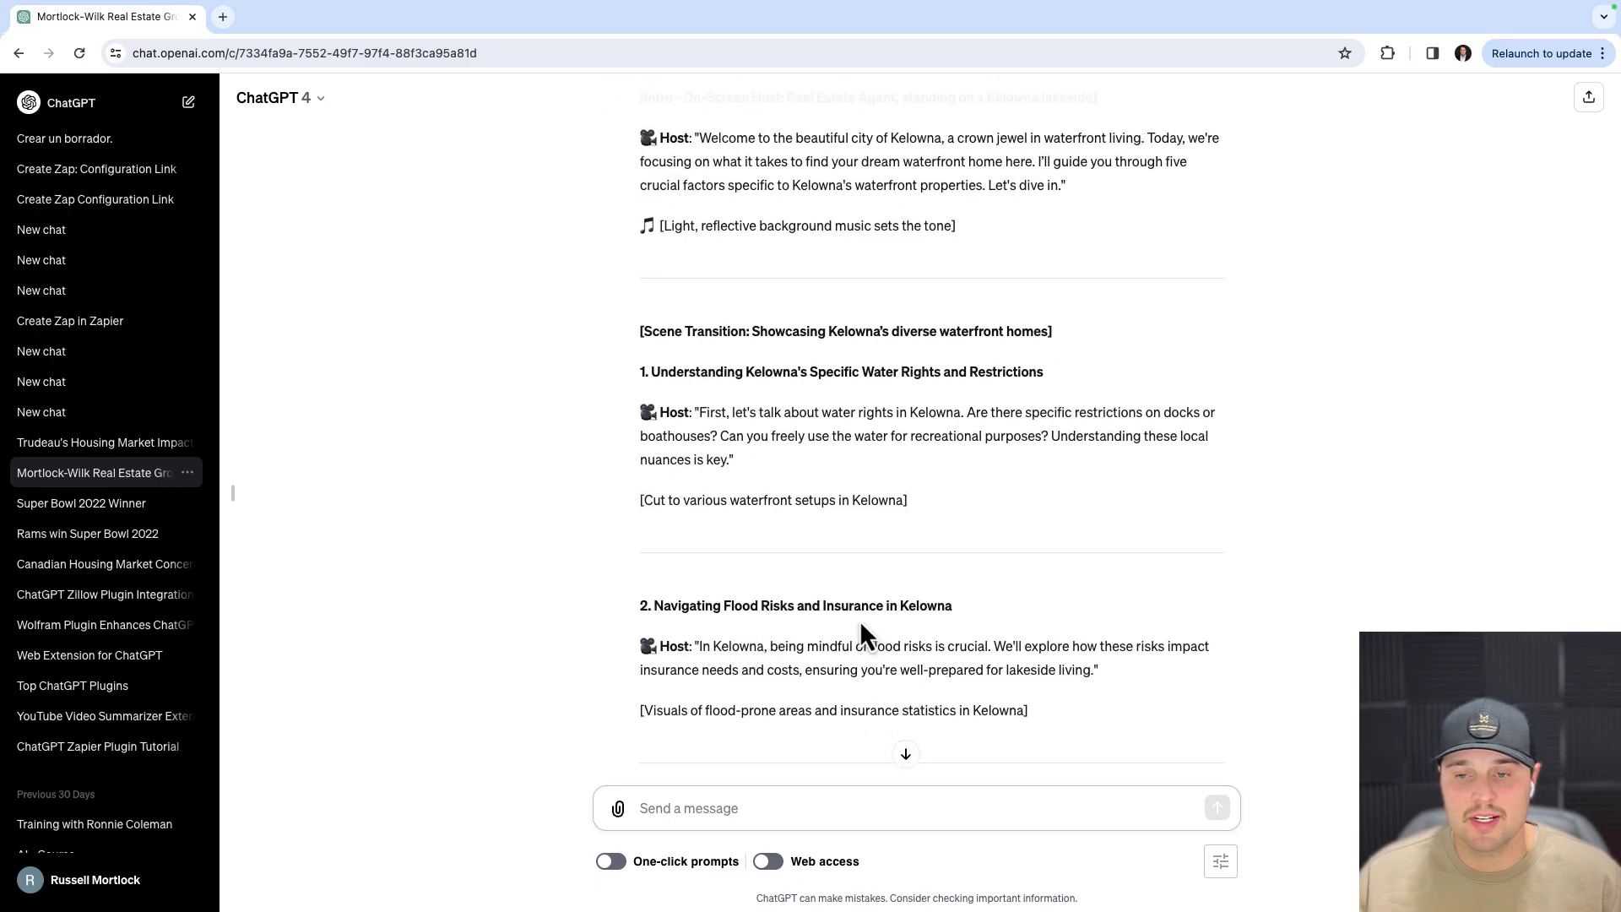
{"action": "scroll", "scroll_direction": "down", "scroll_amount": 3}
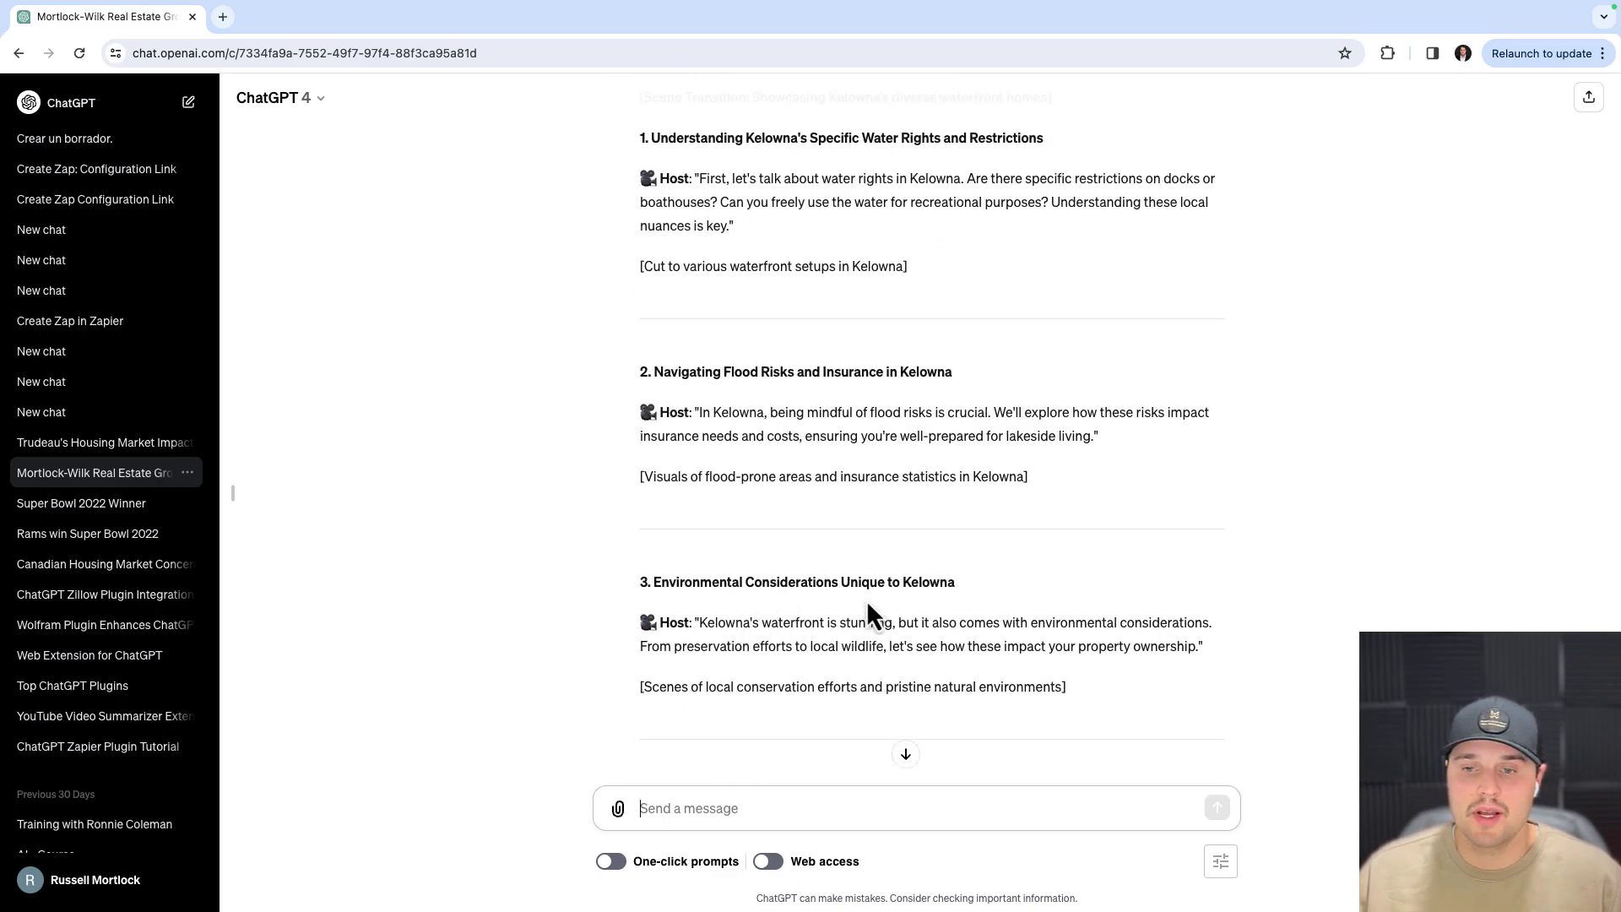
{"action": "scroll", "scroll_direction": "down", "scroll_amount": 3}
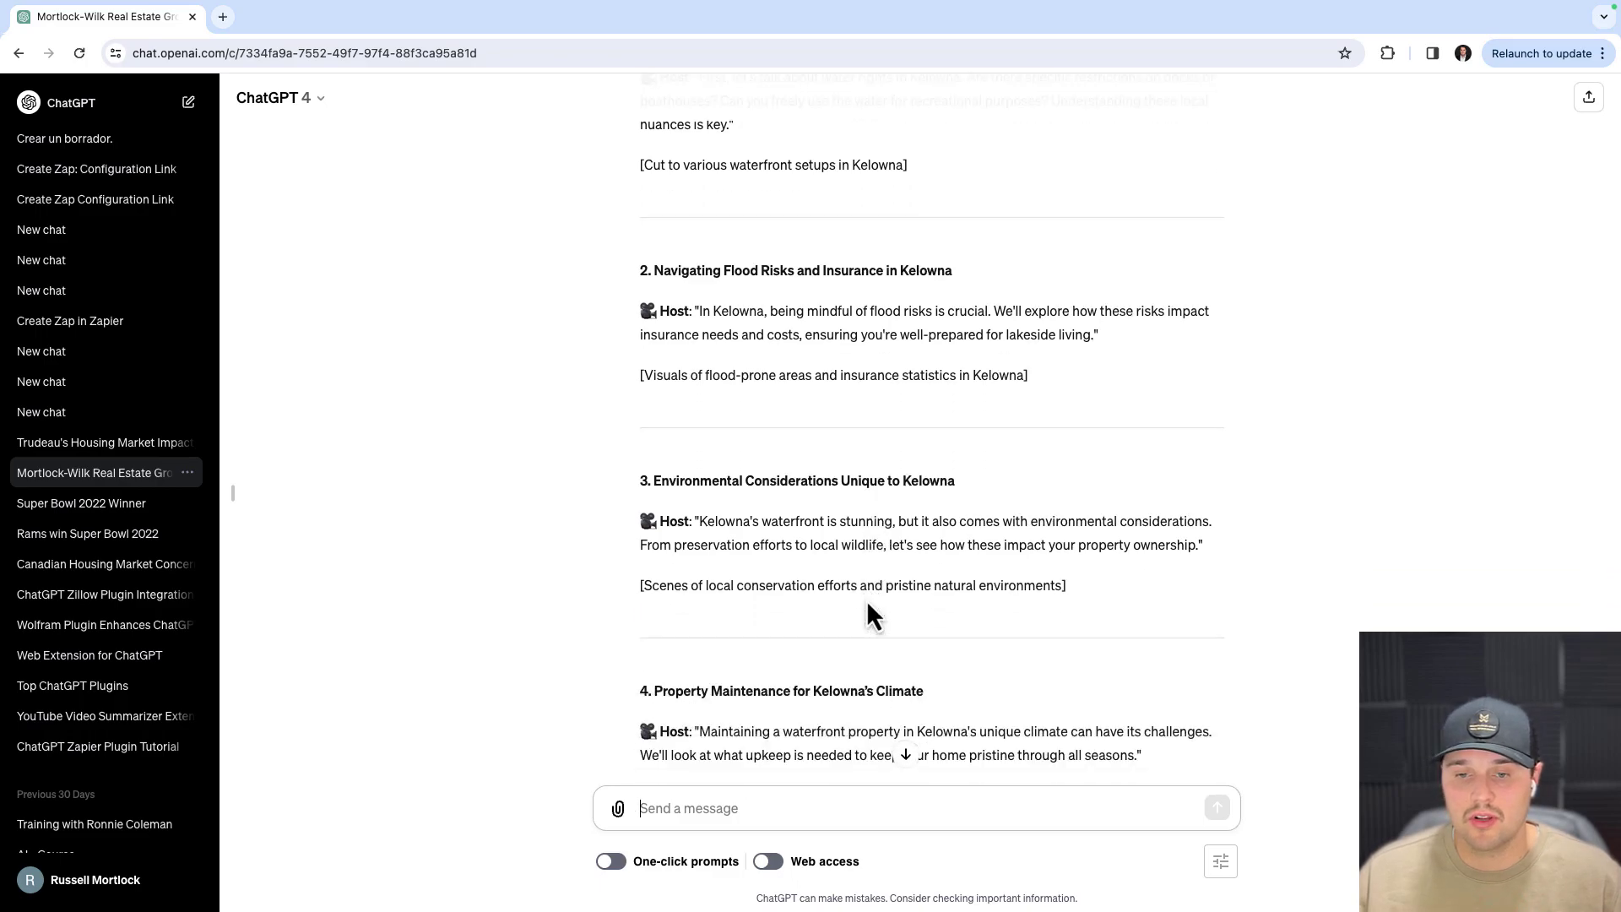
{"action": "scroll", "scroll_direction": "down", "scroll_amount": 3}
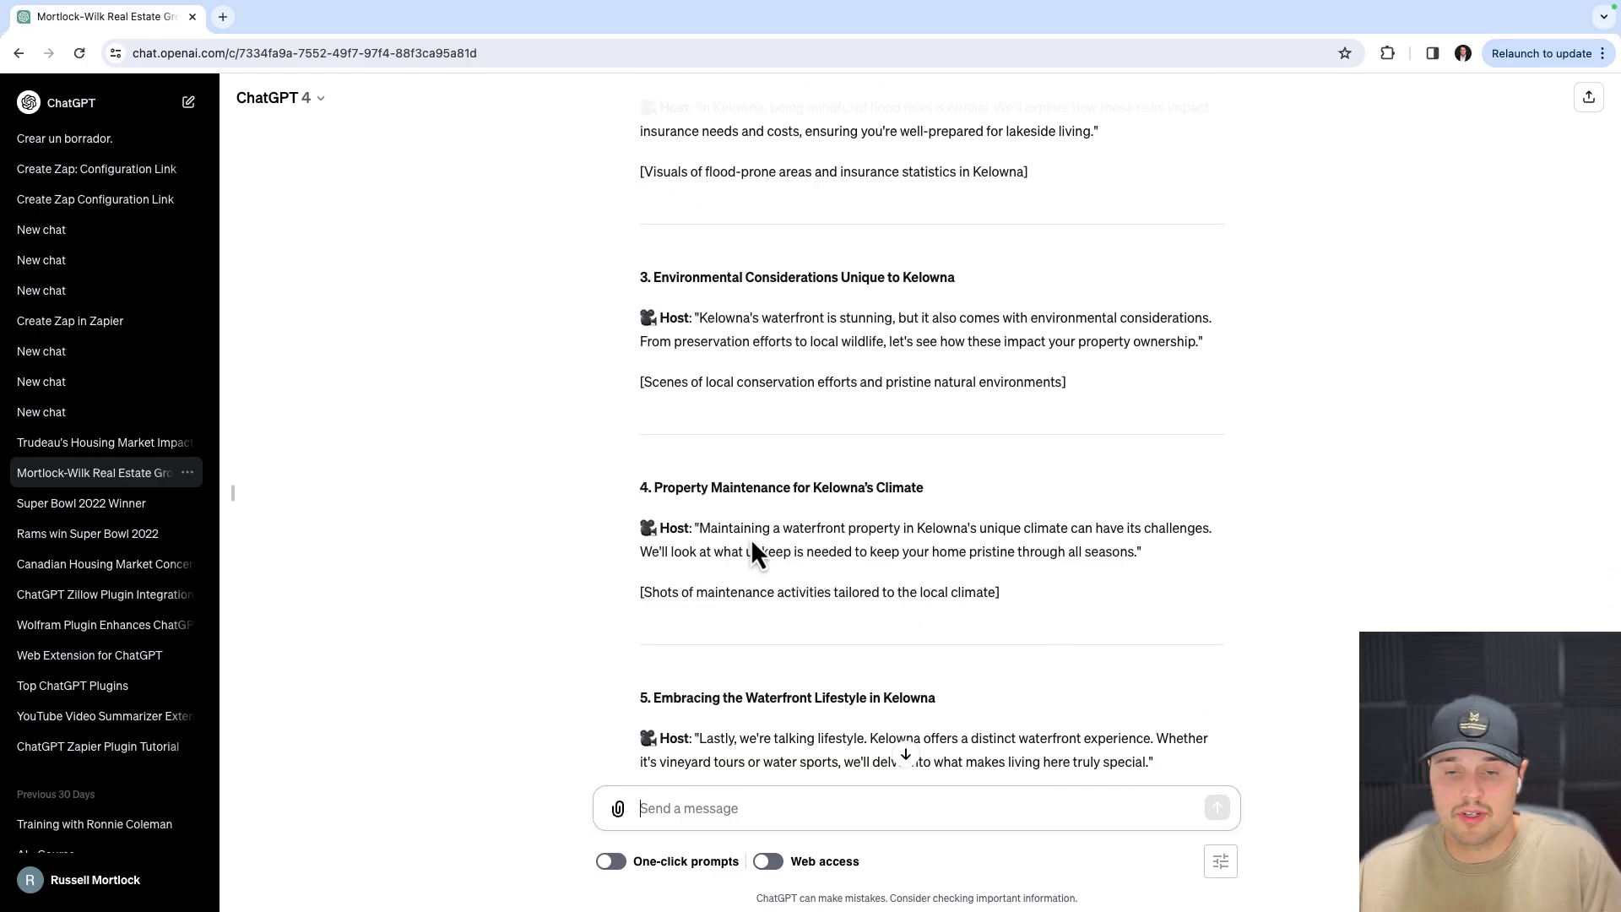
{"action": "scroll", "scroll_direction": "down", "scroll_amount": 3}
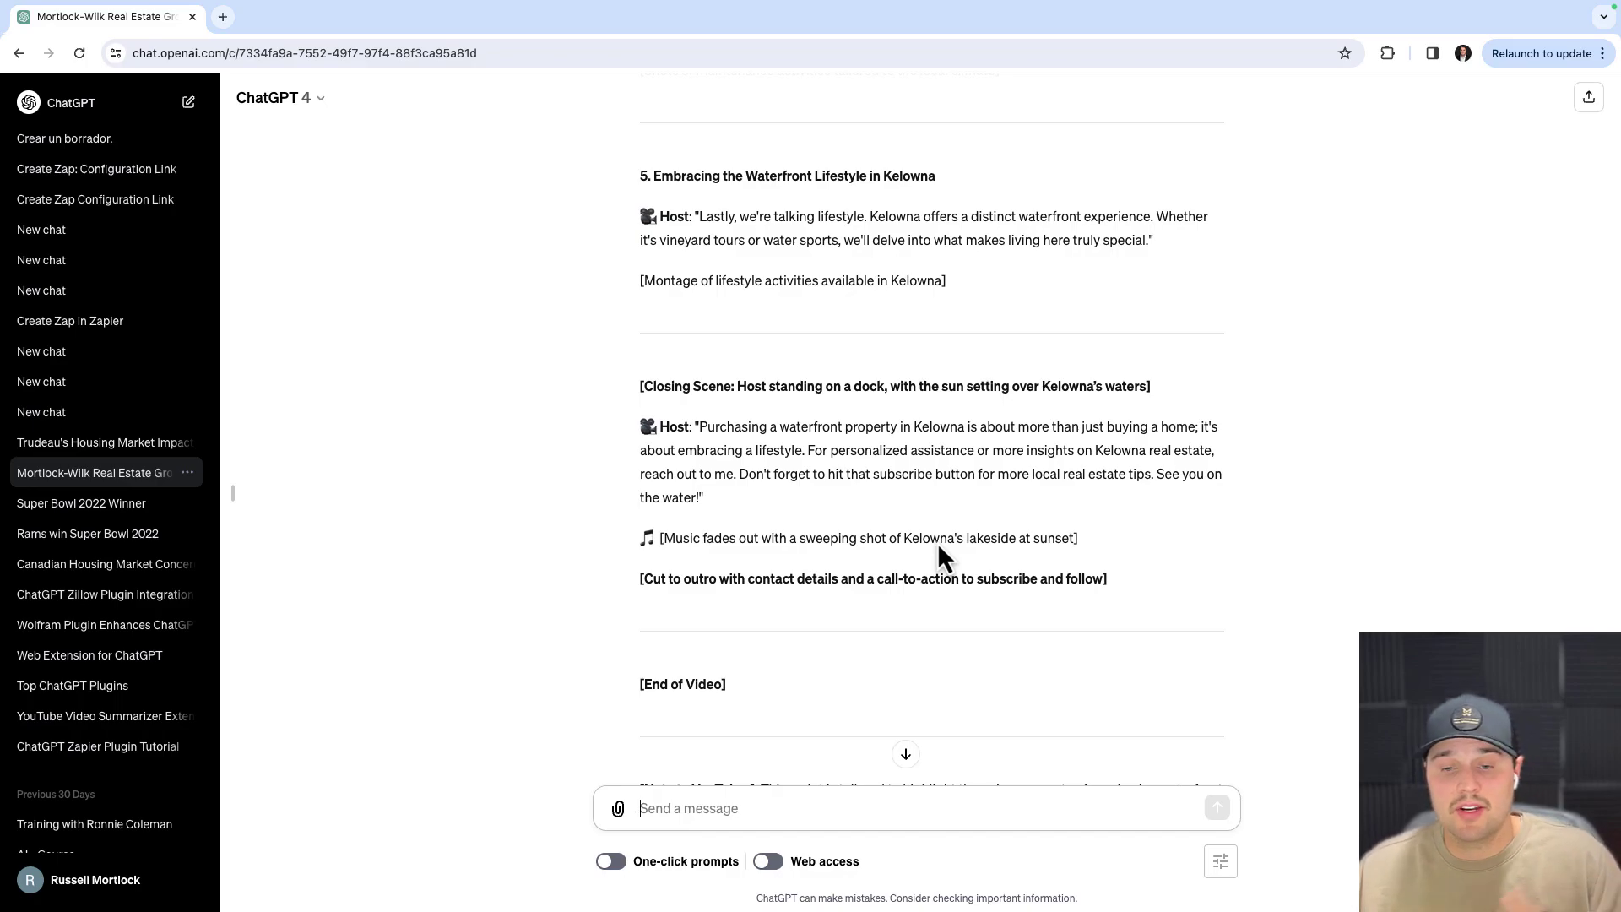
{"action": "scroll", "scroll_direction": "down", "scroll_amount": 3}
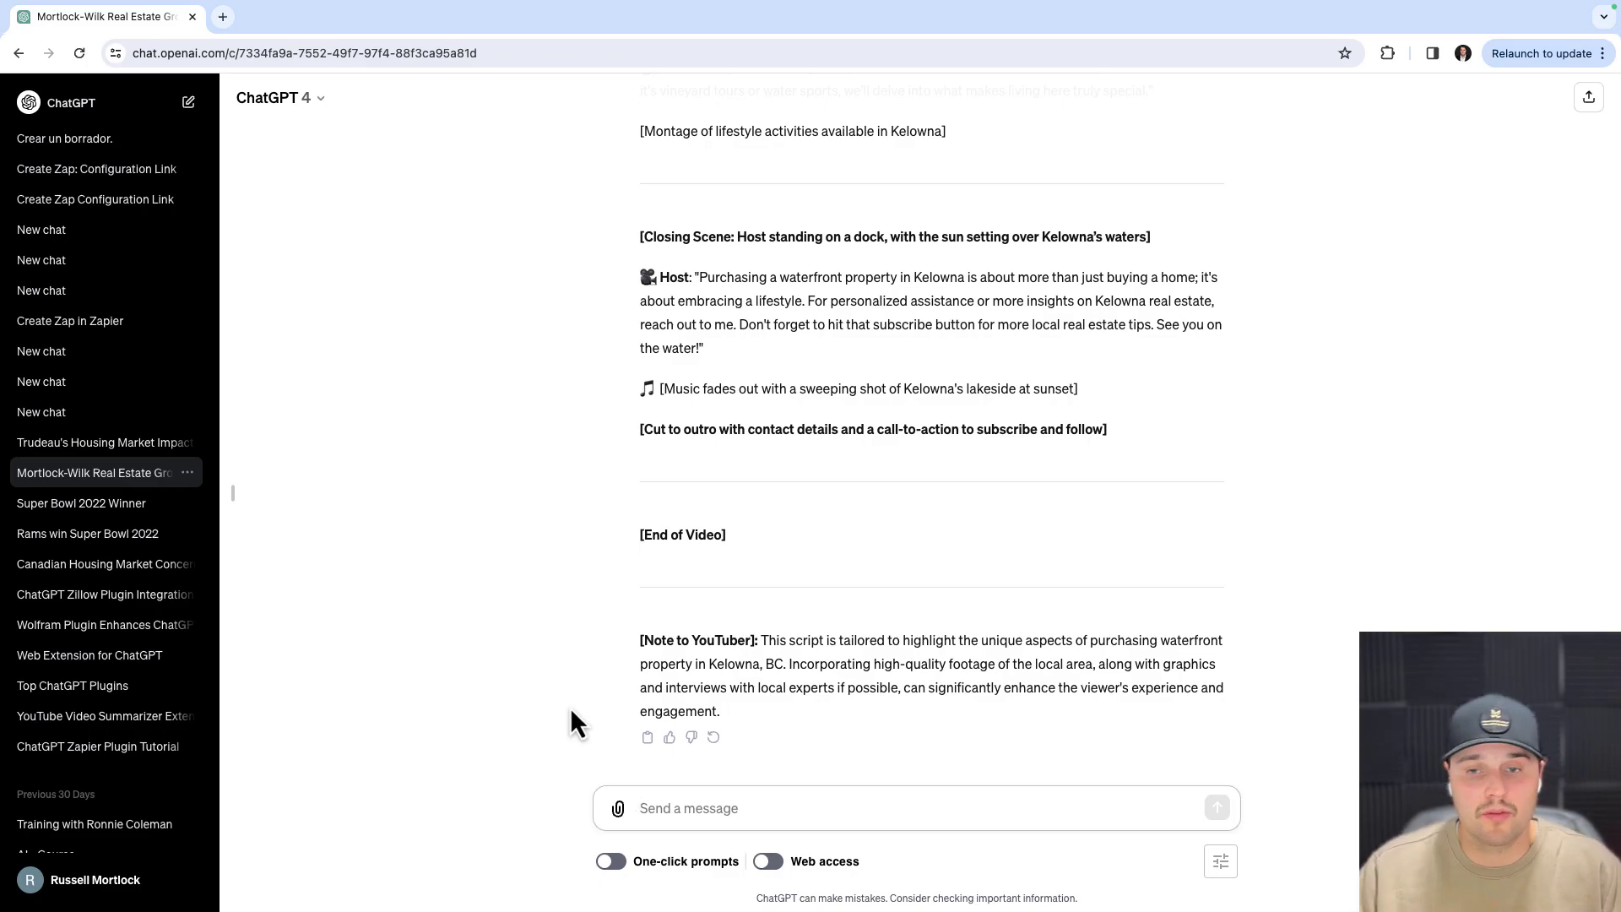
- Ask ChatGPT for five viewer-engaging titles for the Kelowna waterfront video
{"action": "type", "text": "Can you come up with five title for this video that would engage the viewers"}
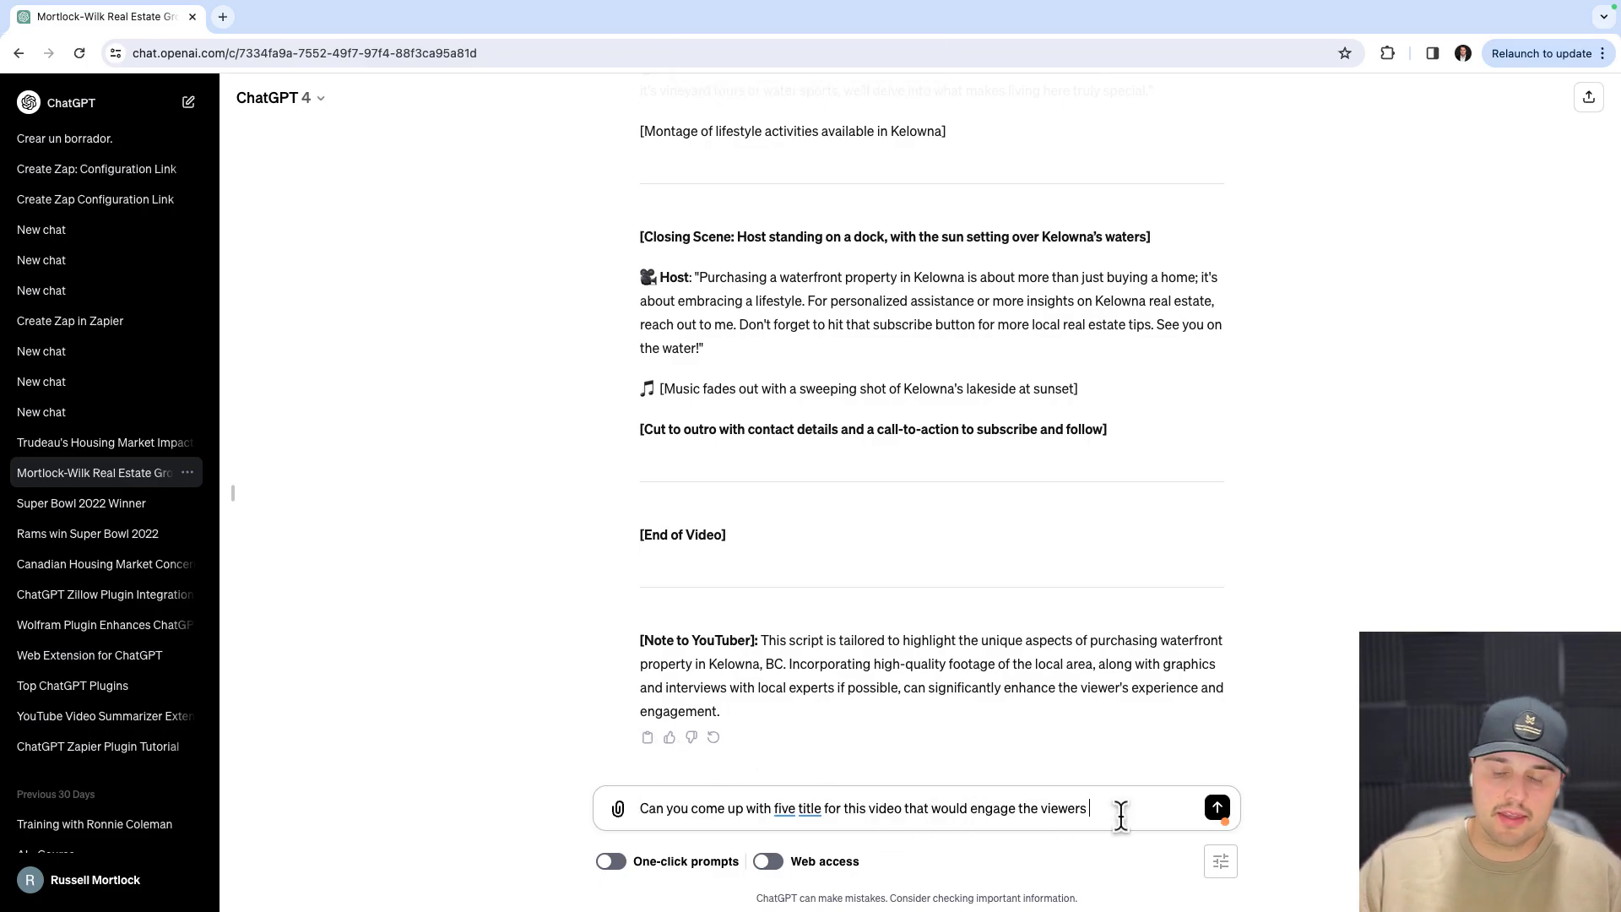
{"action": "left_click", "coordinate": [1216, 807]}
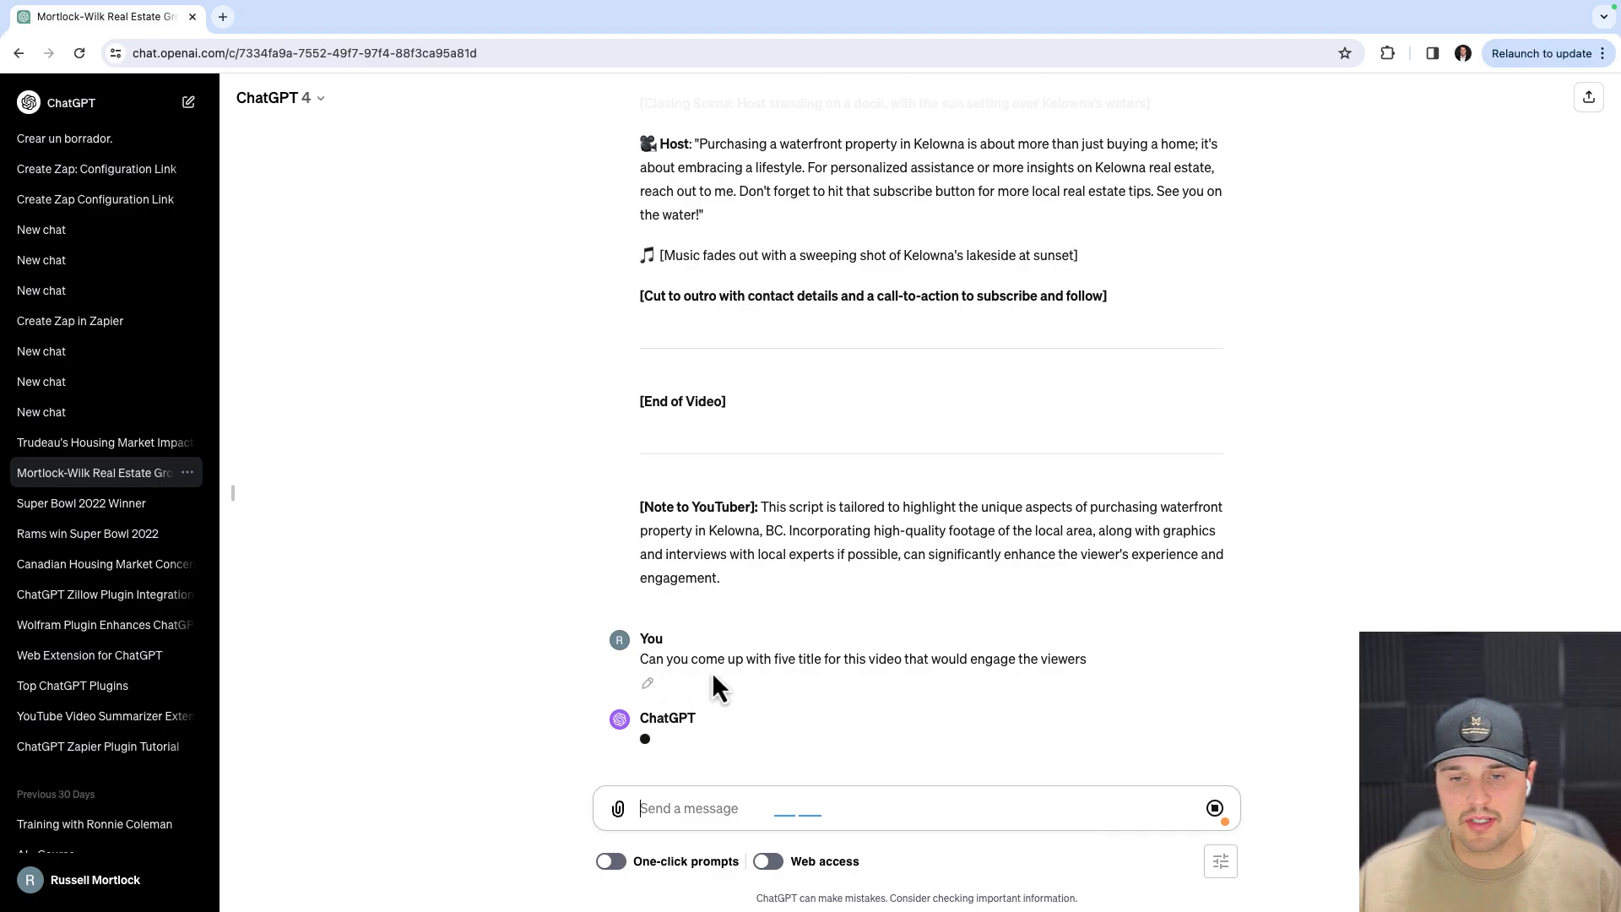
{"action": "mouse_move", "coordinate": [925, 713]}
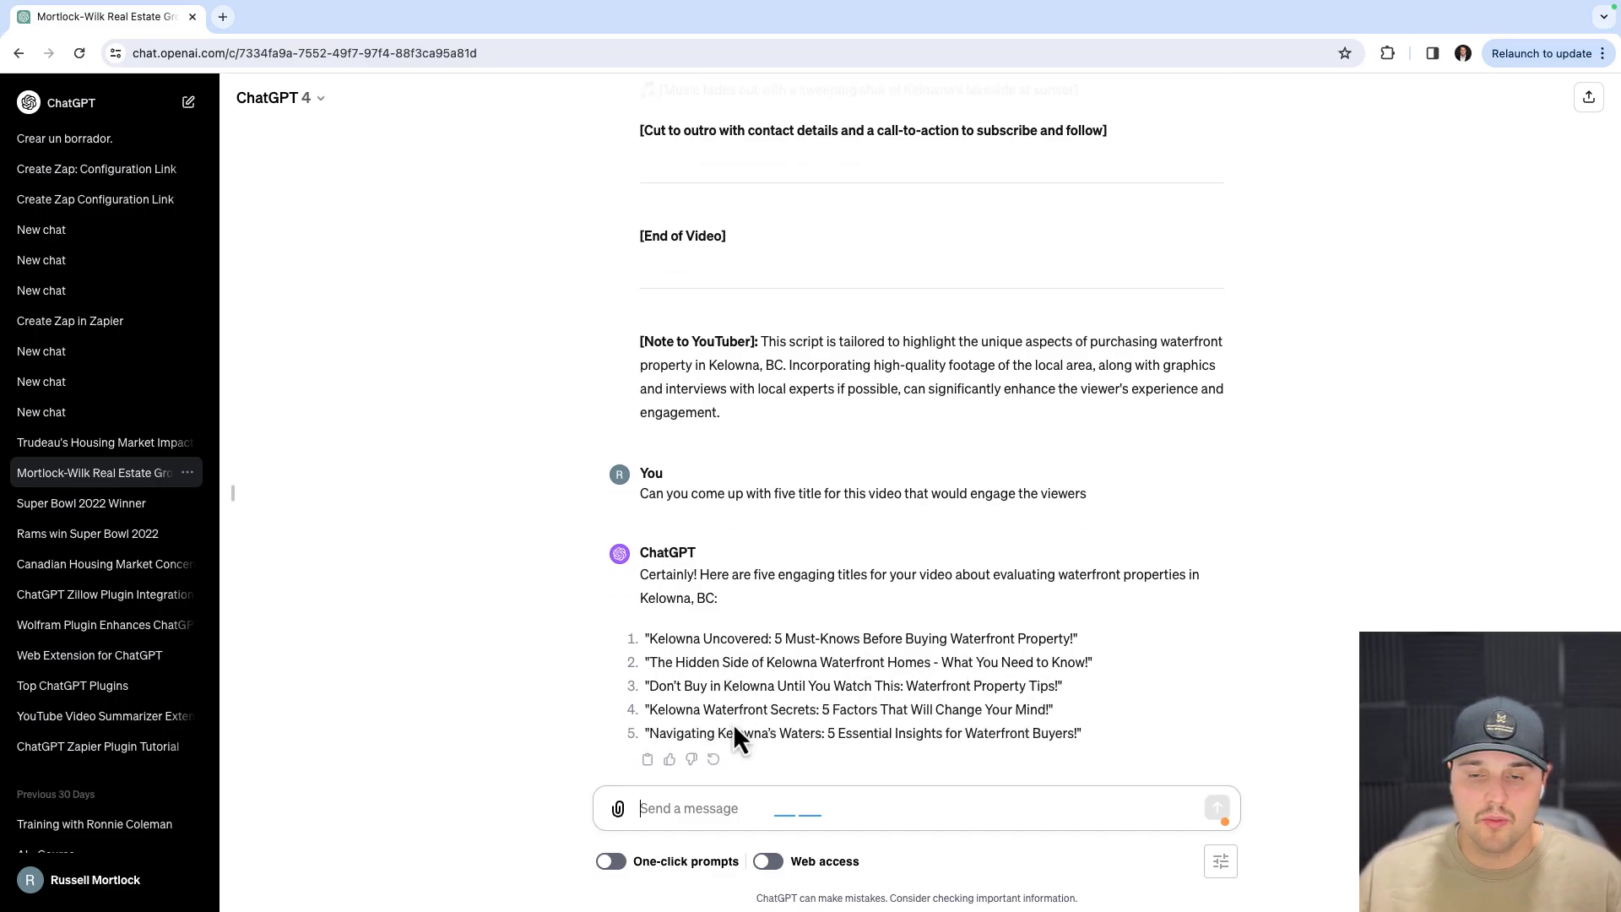
{"action": "mouse_move", "coordinate": [1013, 709]}
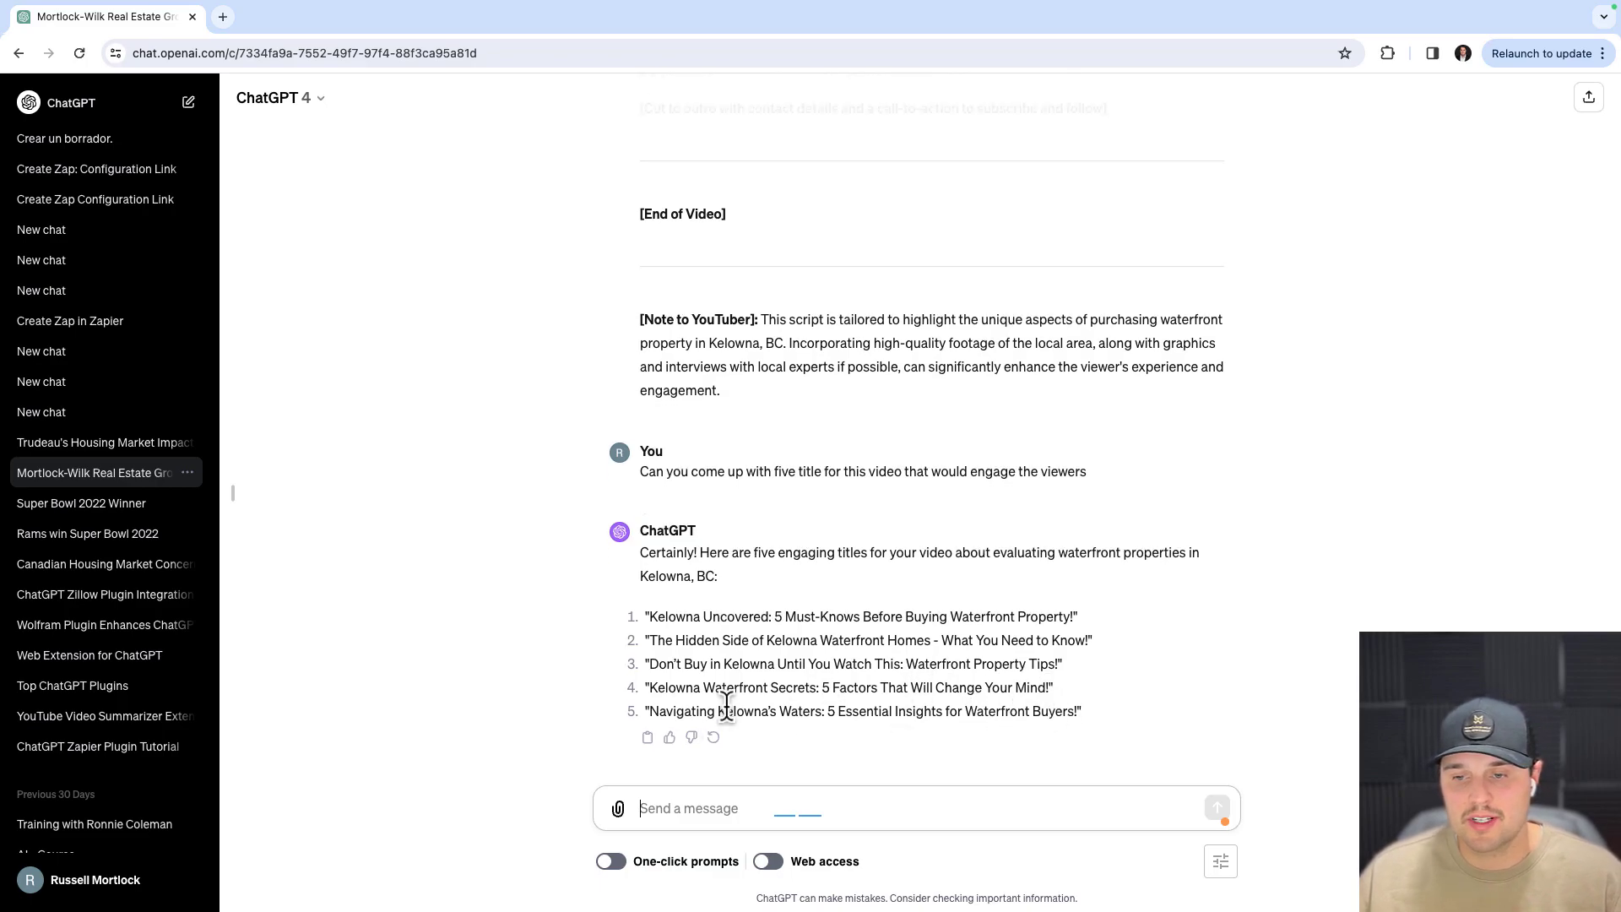
{"action": "mouse_move", "coordinate": [850, 703]}
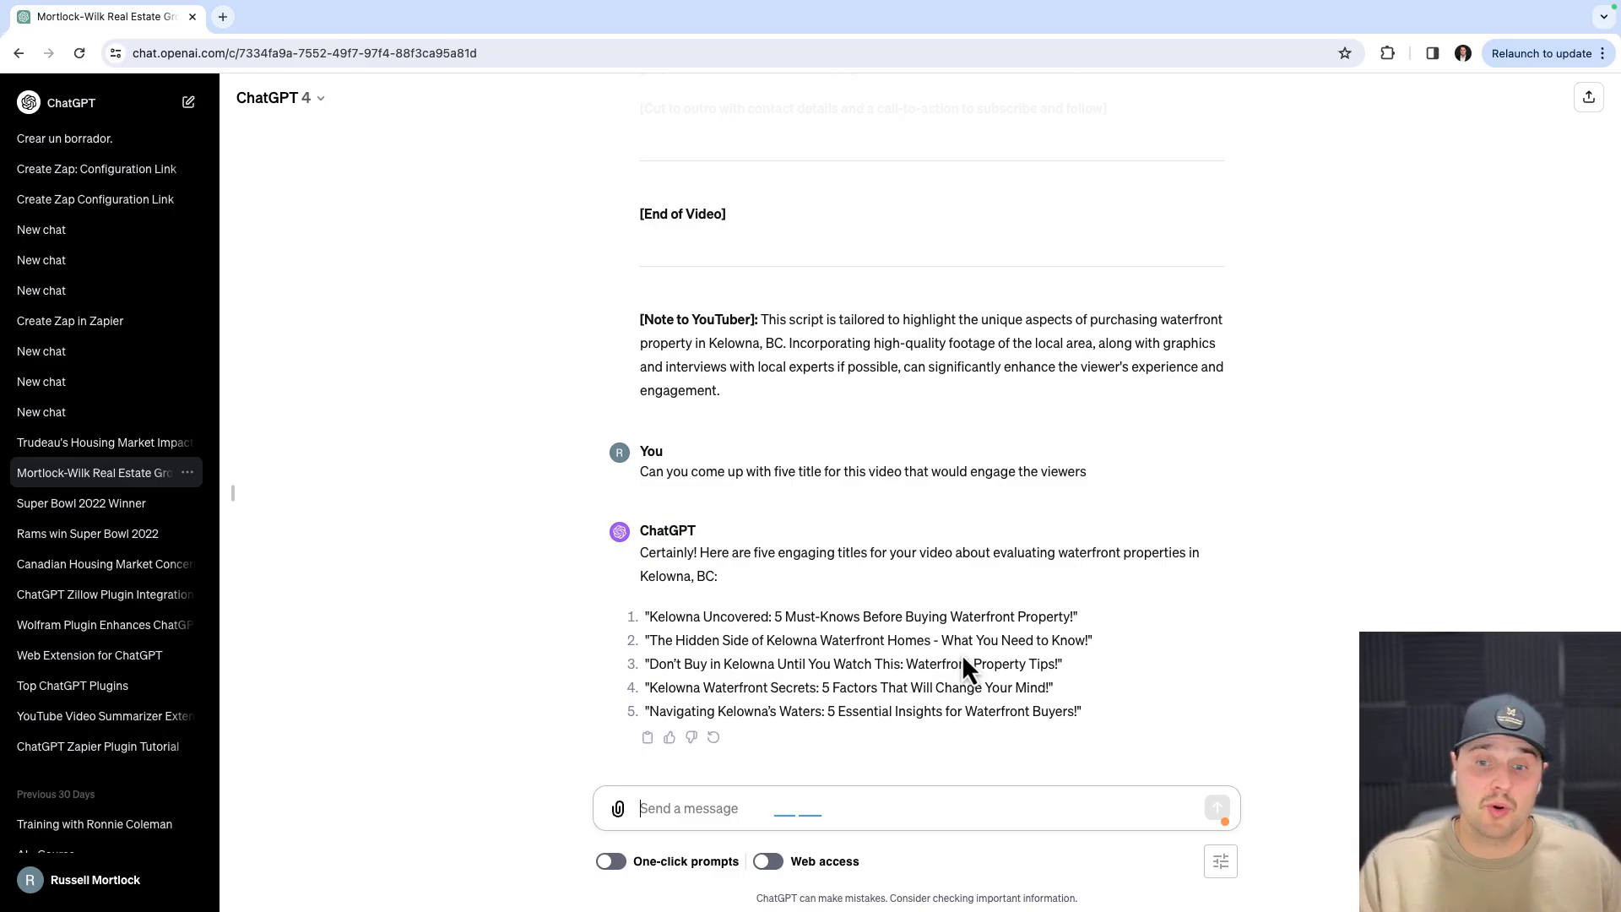
{"action": "mouse_move", "coordinate": [1196, 607]}
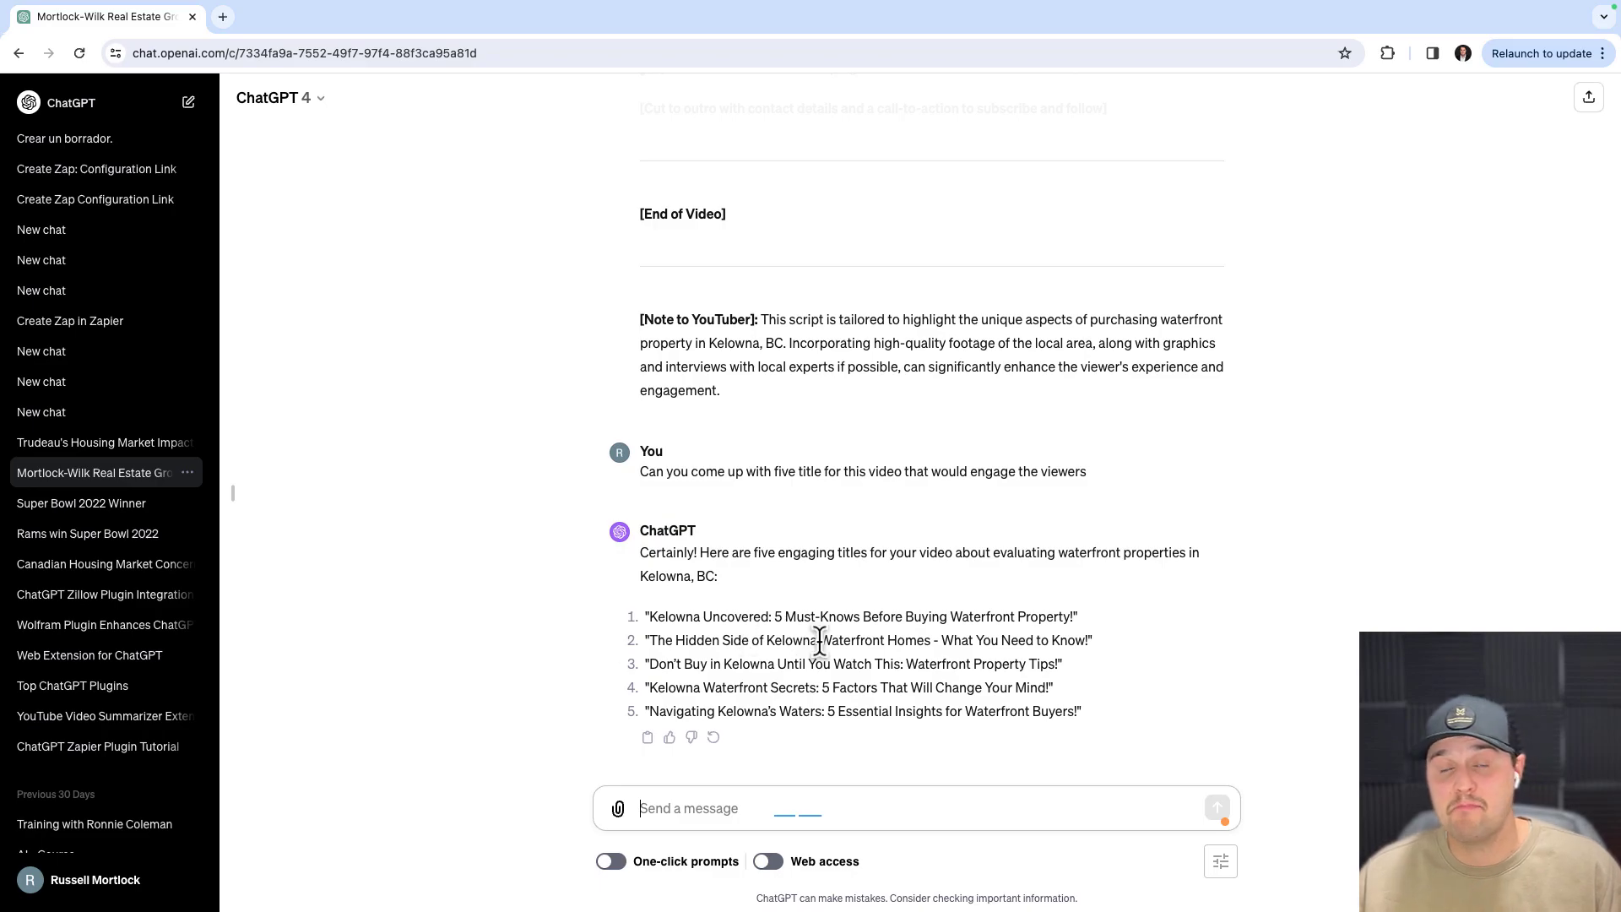
- Request three YouTube thumbnail ideas for high click-through rate and review the reply
{"action": "type", "text": "Can you come up with three different YouTube thumbnail ideas that would get high click through rate"}
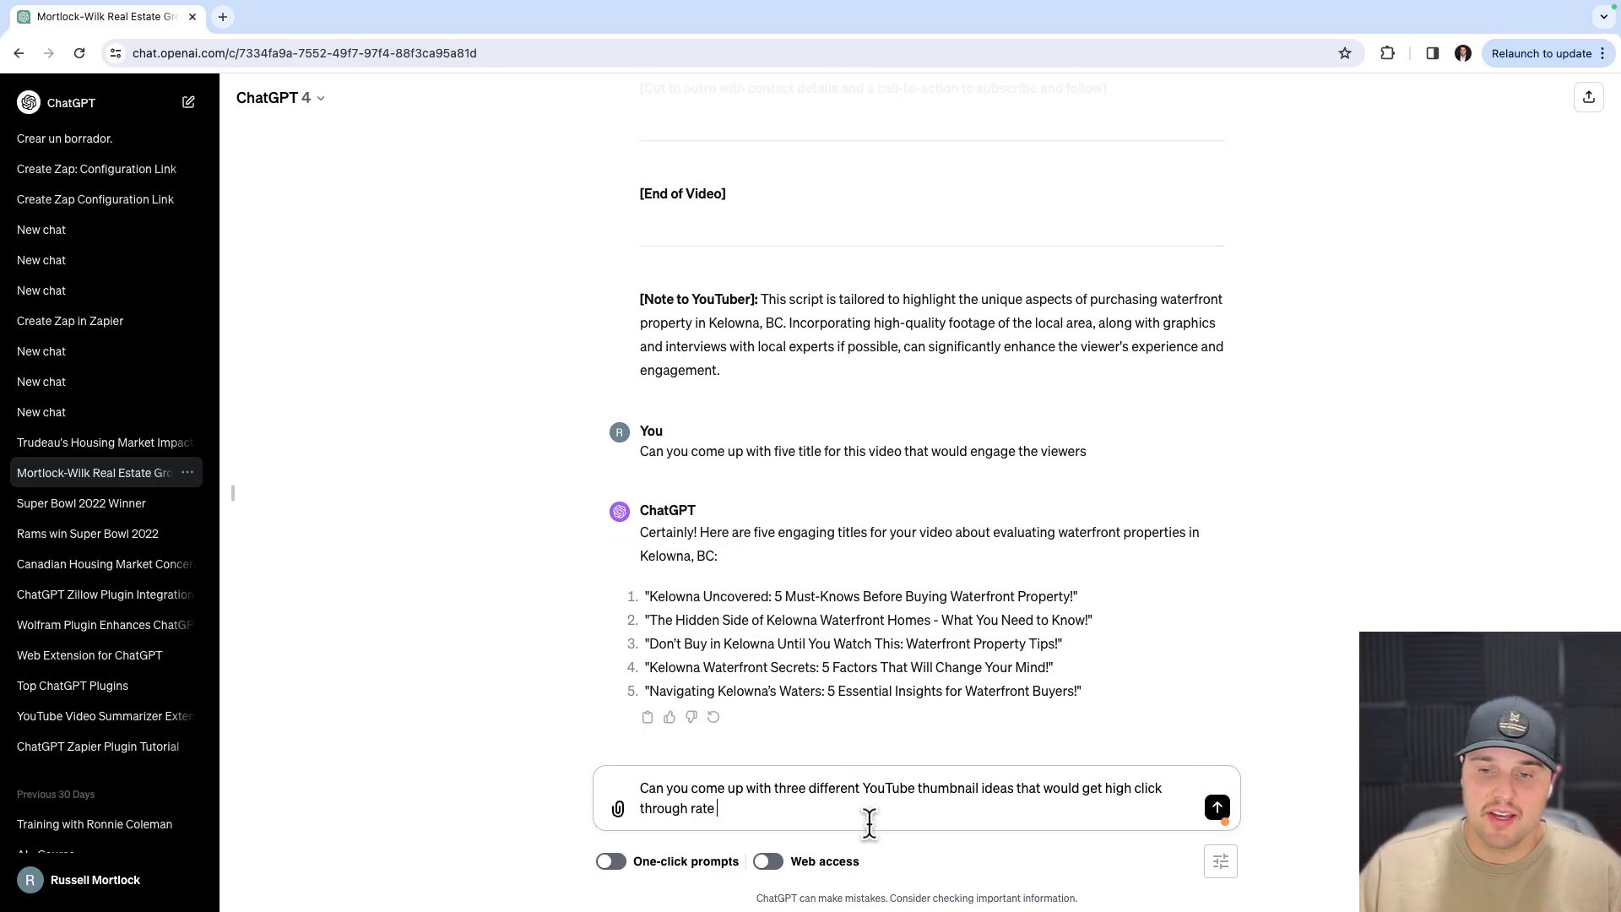
{"action": "left_click", "coordinate": [1215, 807]}
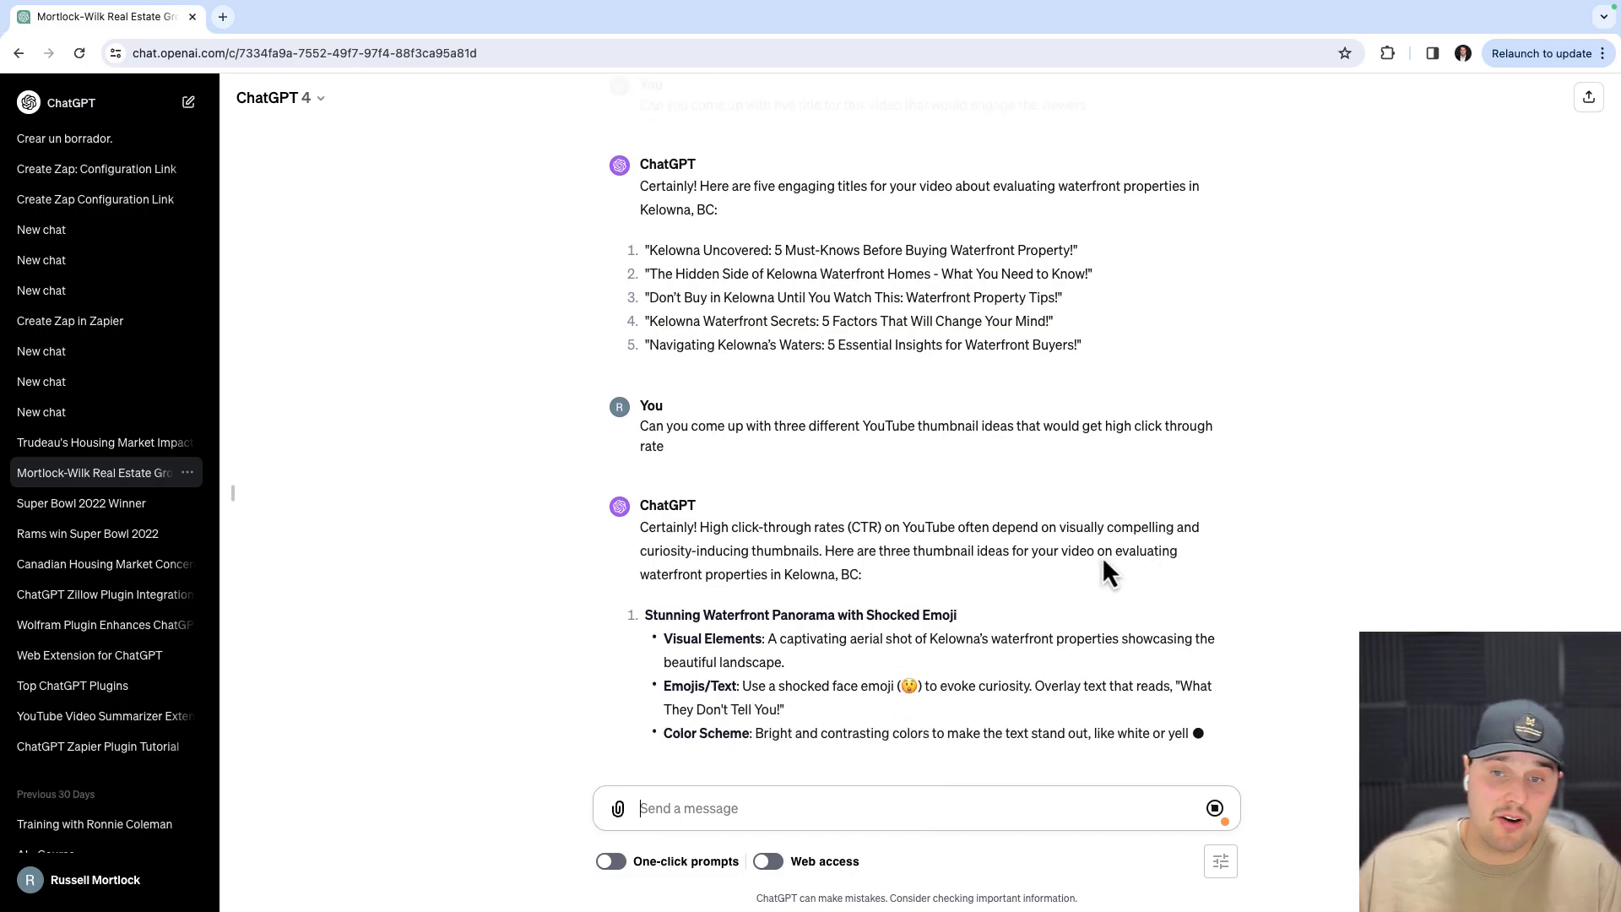
{"action": "scroll", "scroll_direction": "down", "scroll_amount": 3}
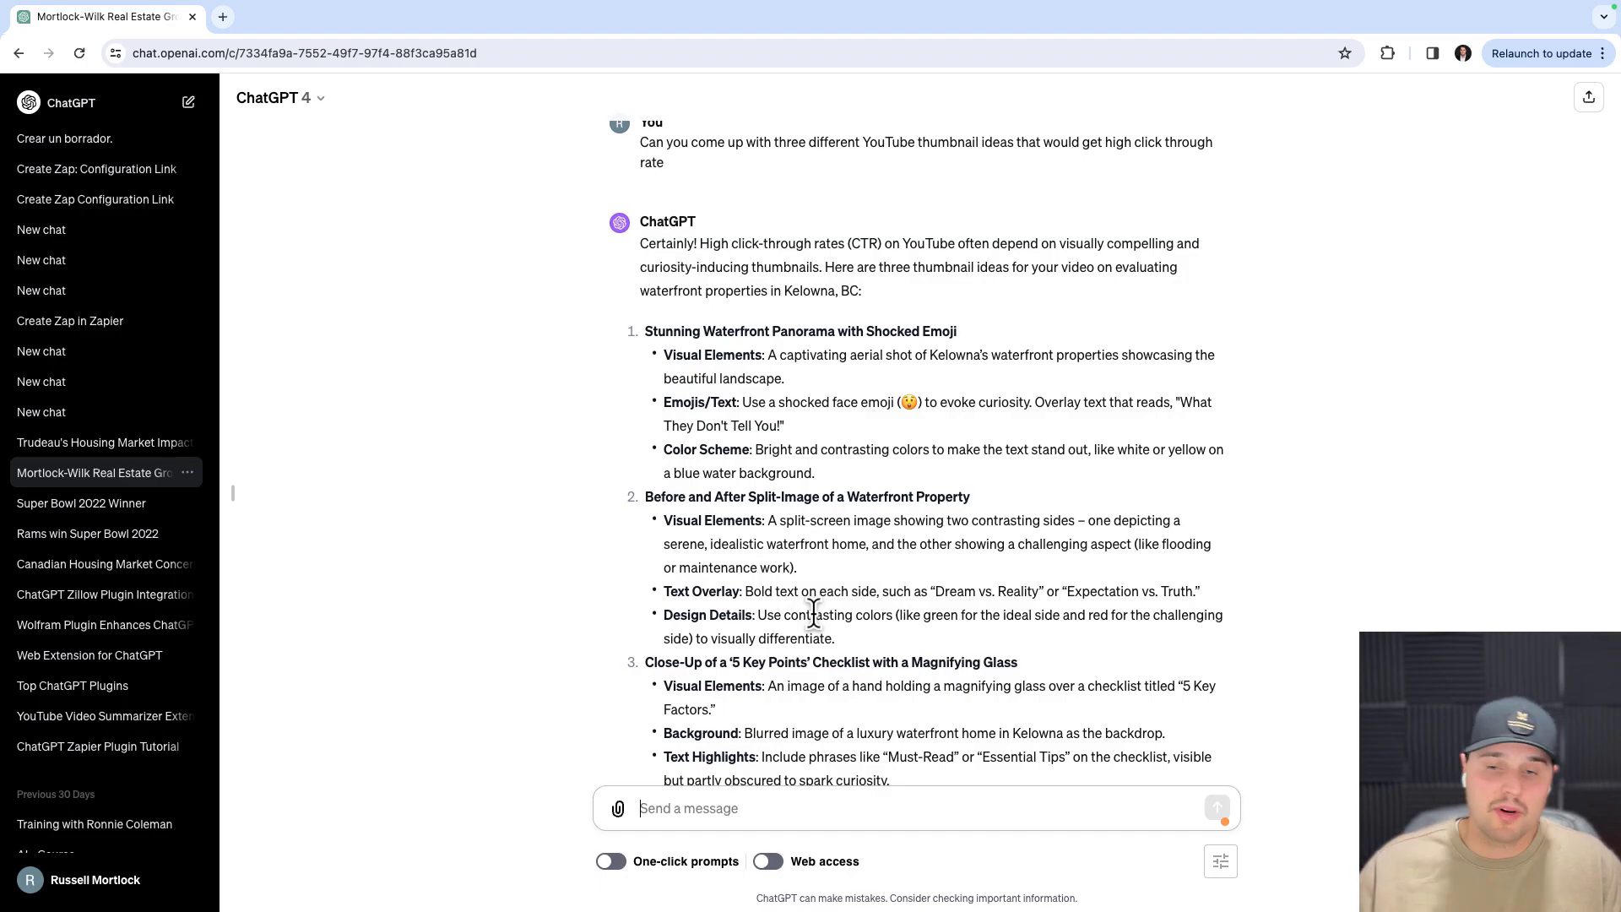
- Finish reviewing the thumbnail ideas, then open the AI course request form from the description
{"action": "scroll", "scroll_direction": "down", "scroll_amount": 3}
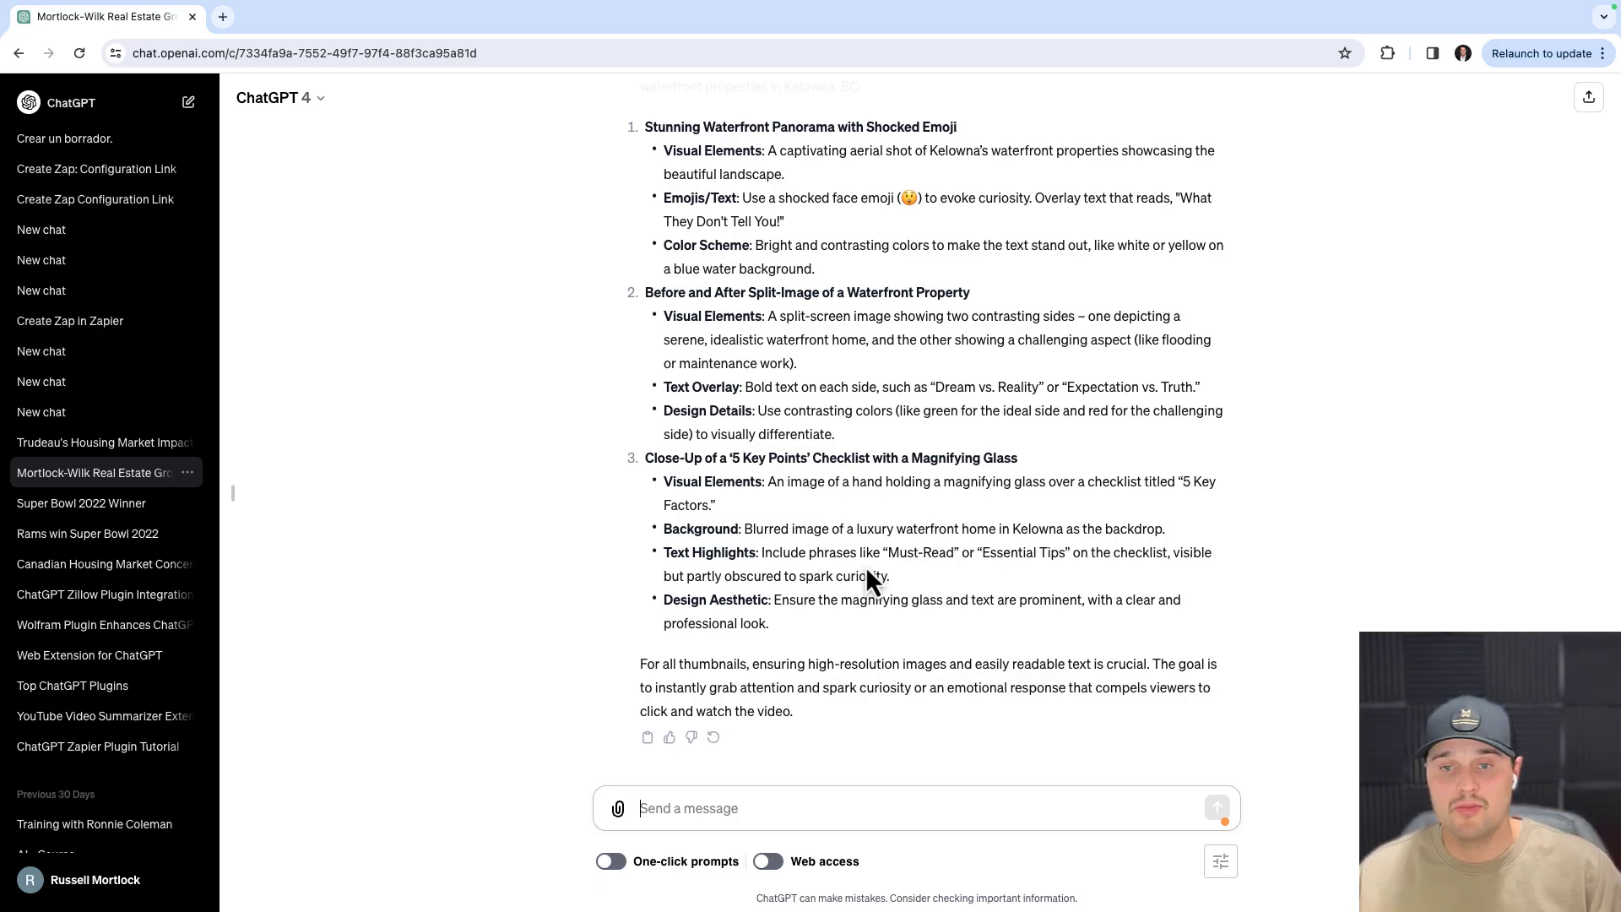
{"action": "mouse_move", "coordinate": [1116, 460]}
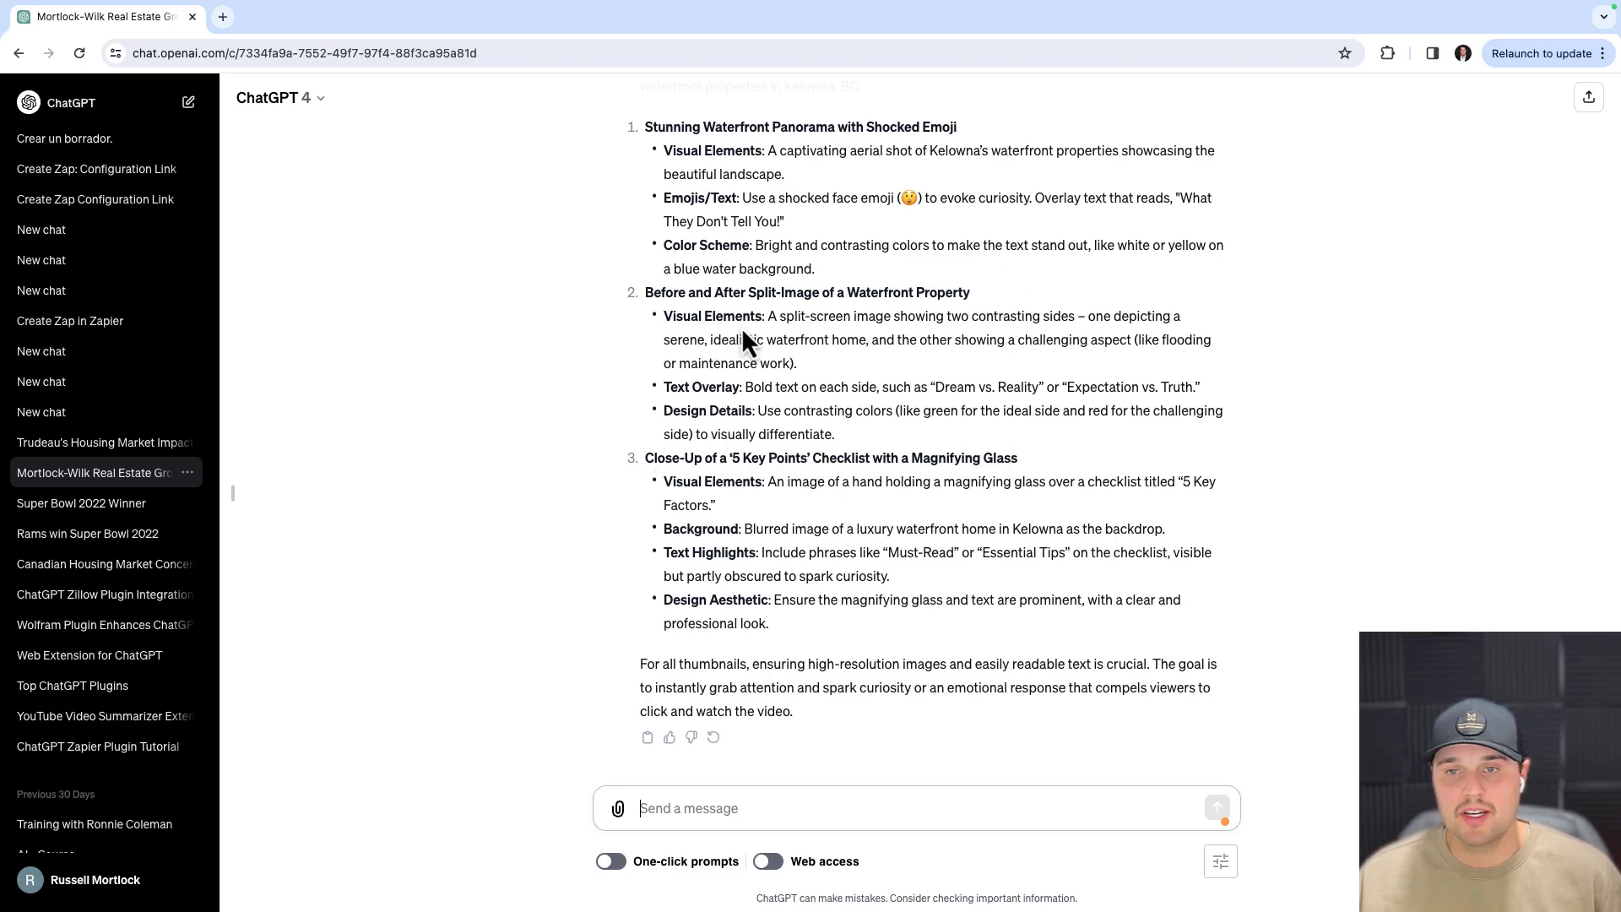
{"action": "mouse_move", "coordinate": [741, 397]}
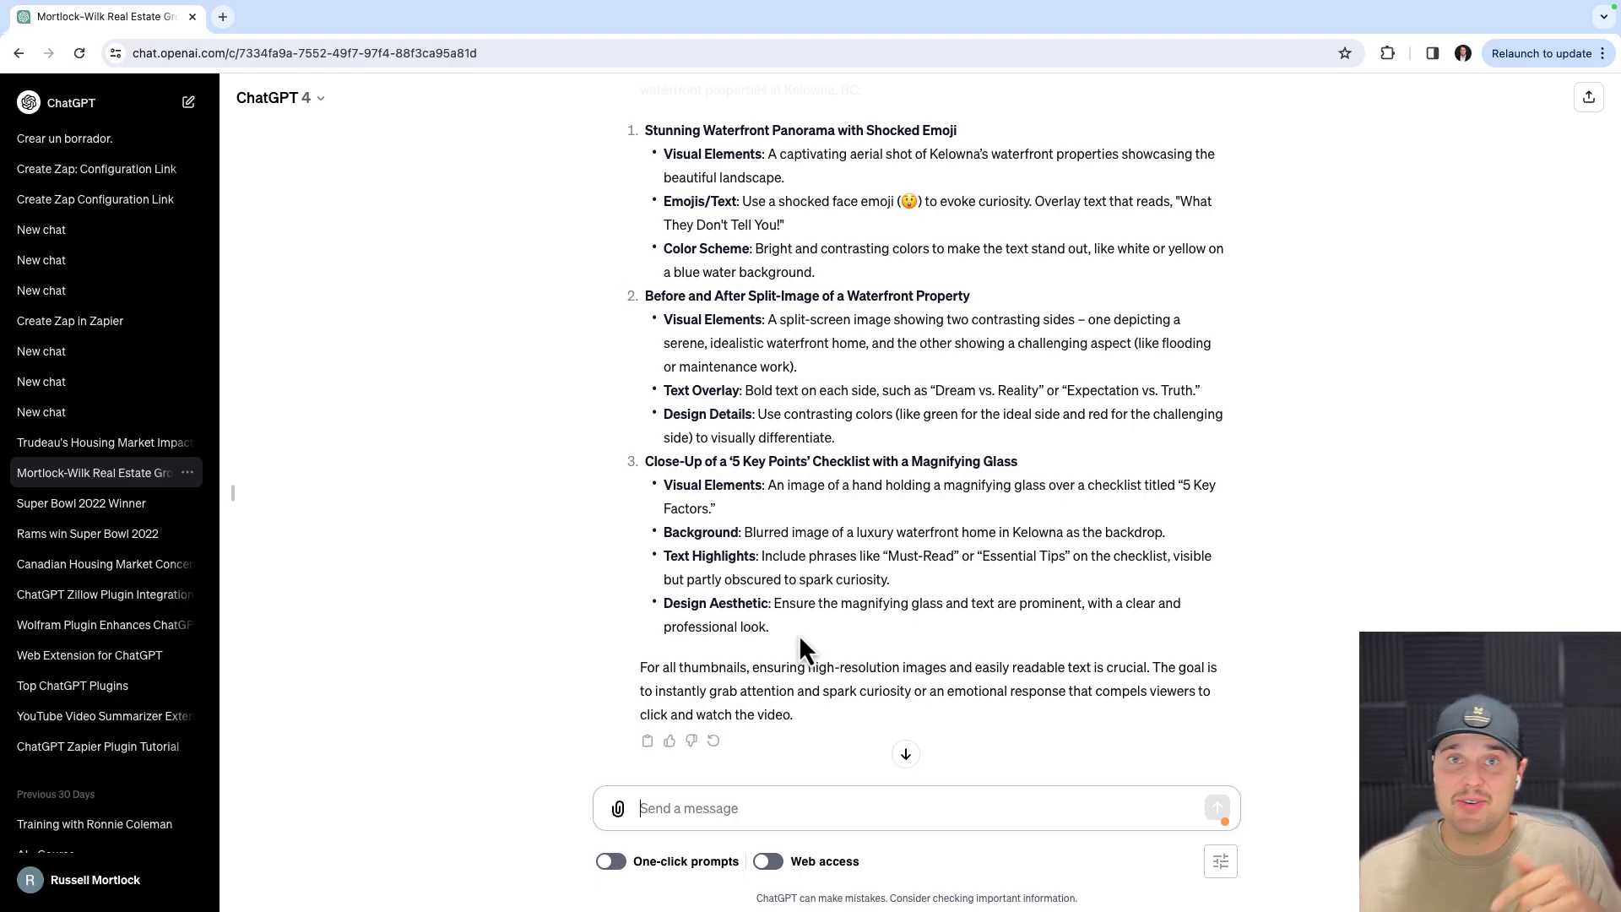
{"action": "mouse_move", "coordinate": [815, 653]}
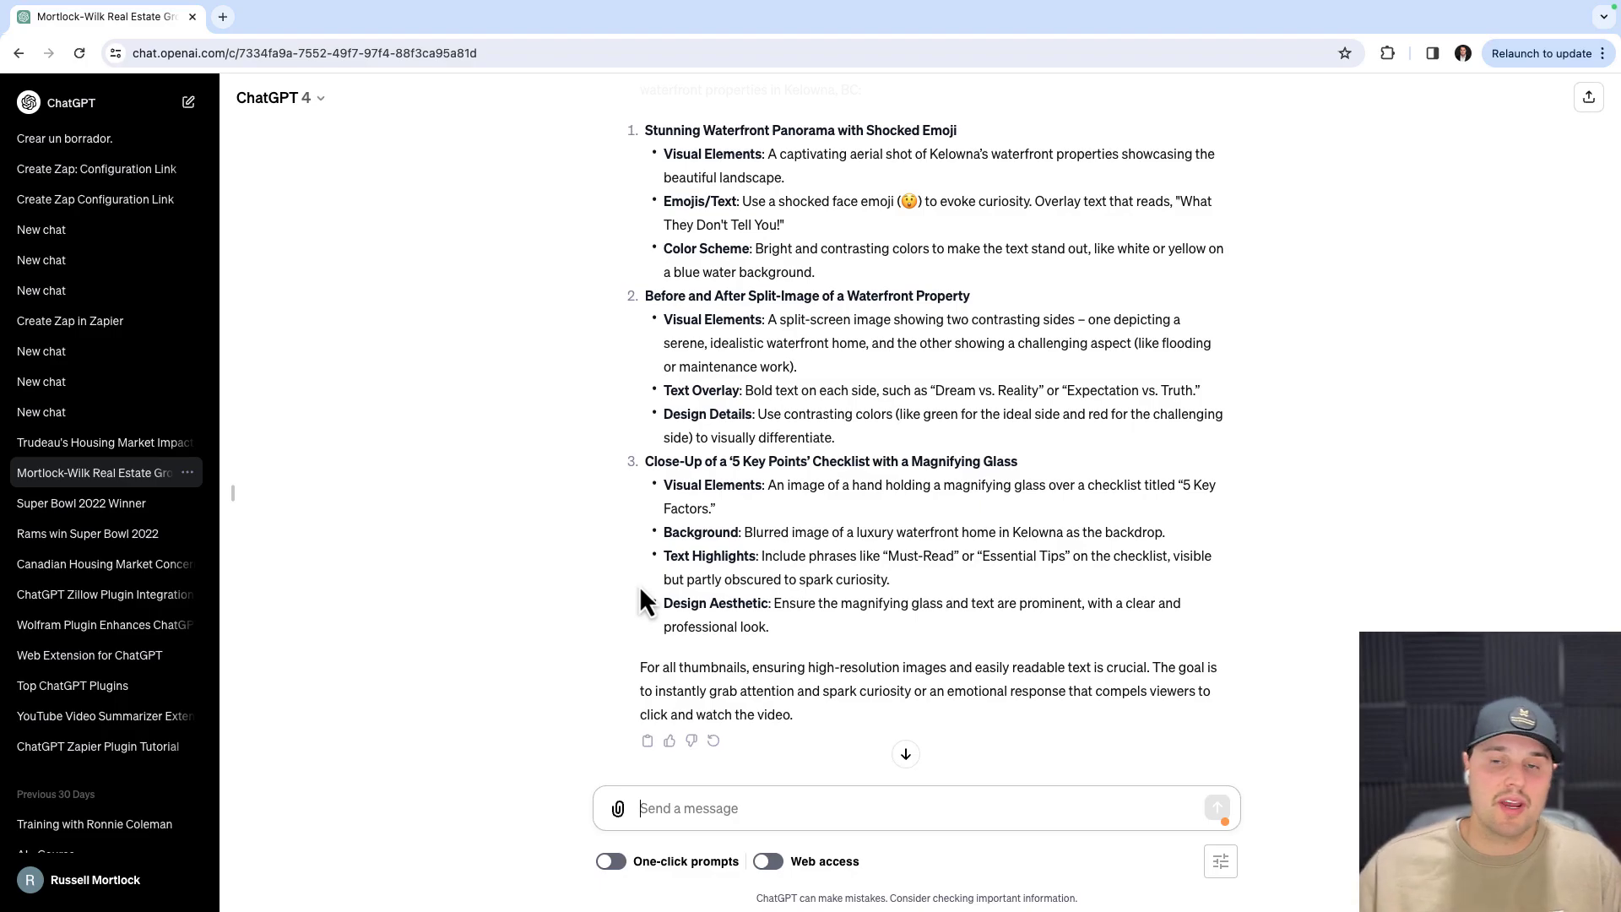
{"action": "mouse_move", "coordinate": [819, 437]}
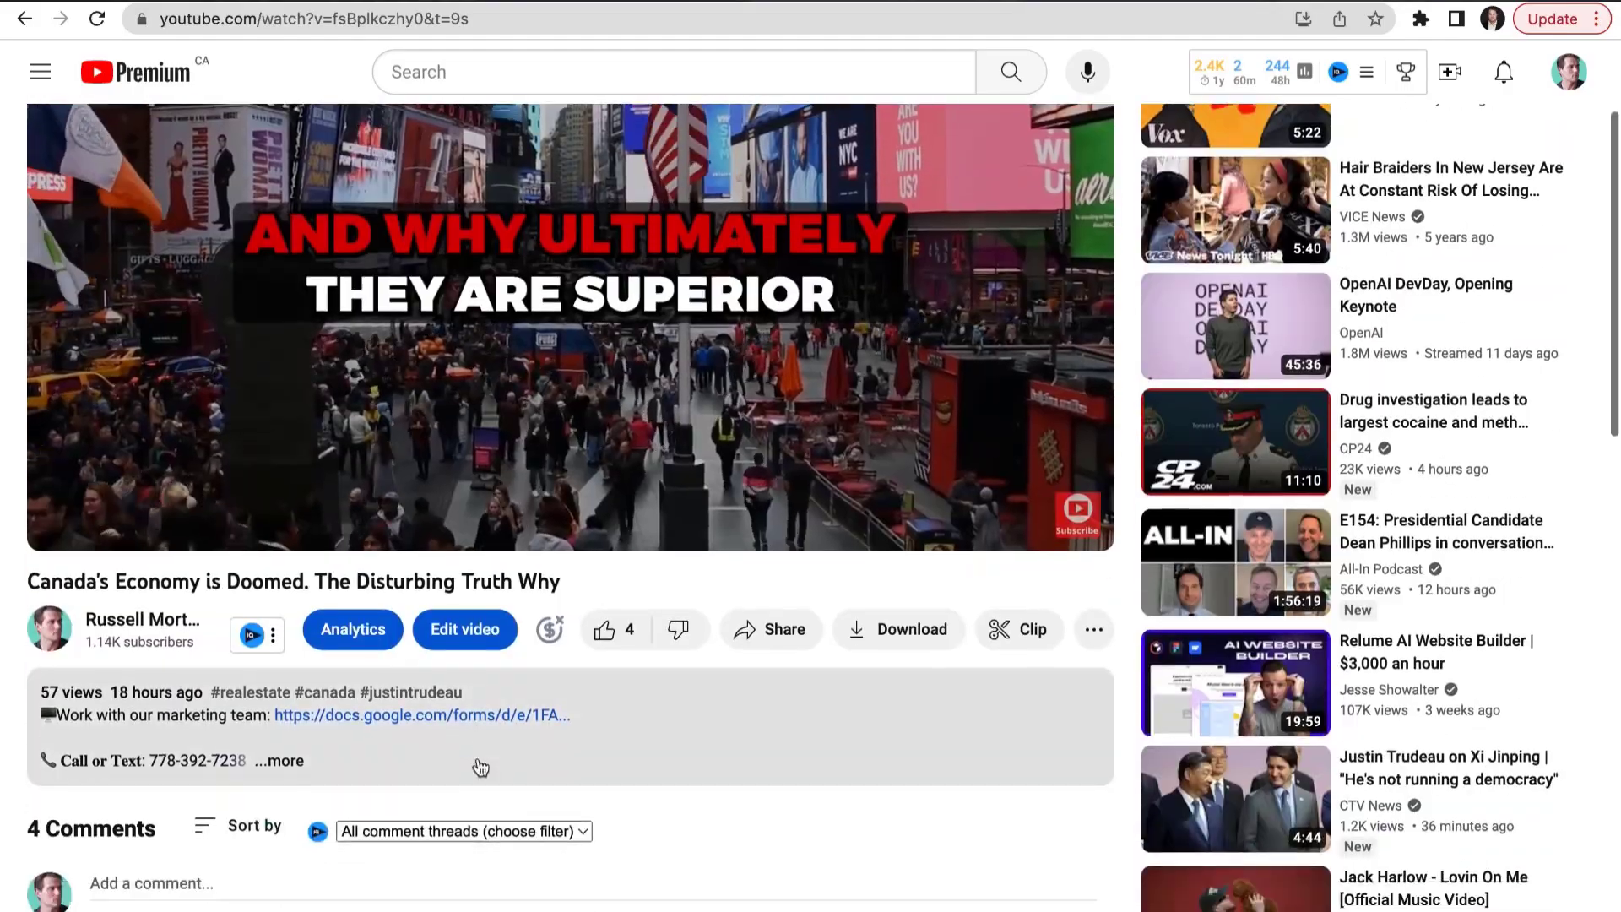
{"action": "left_click", "coordinate": [423, 715]}
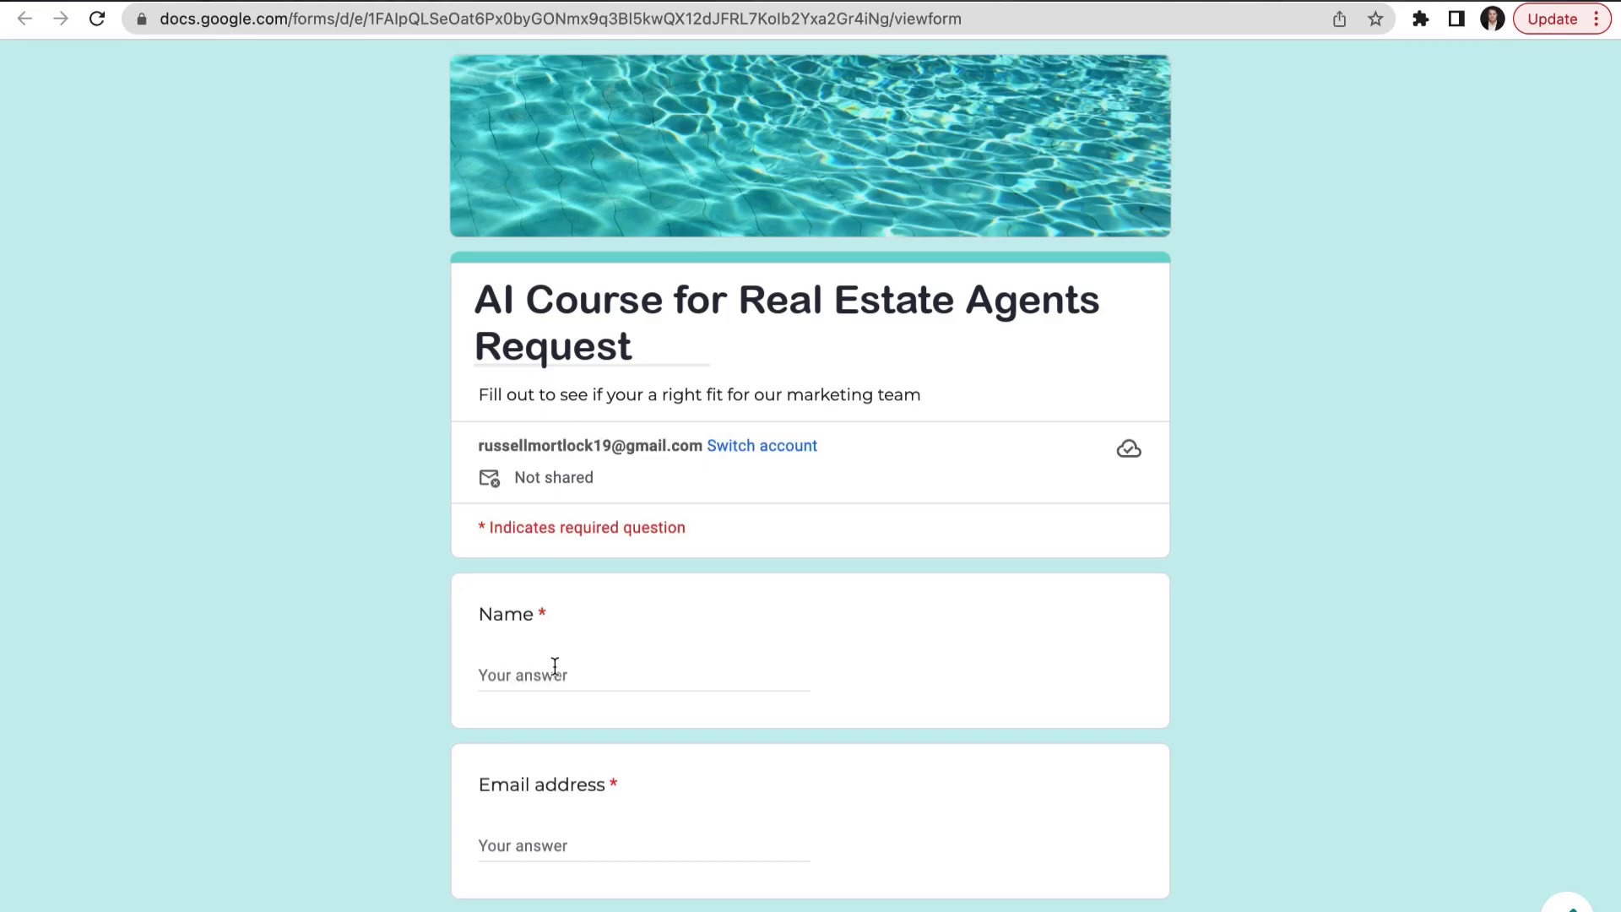